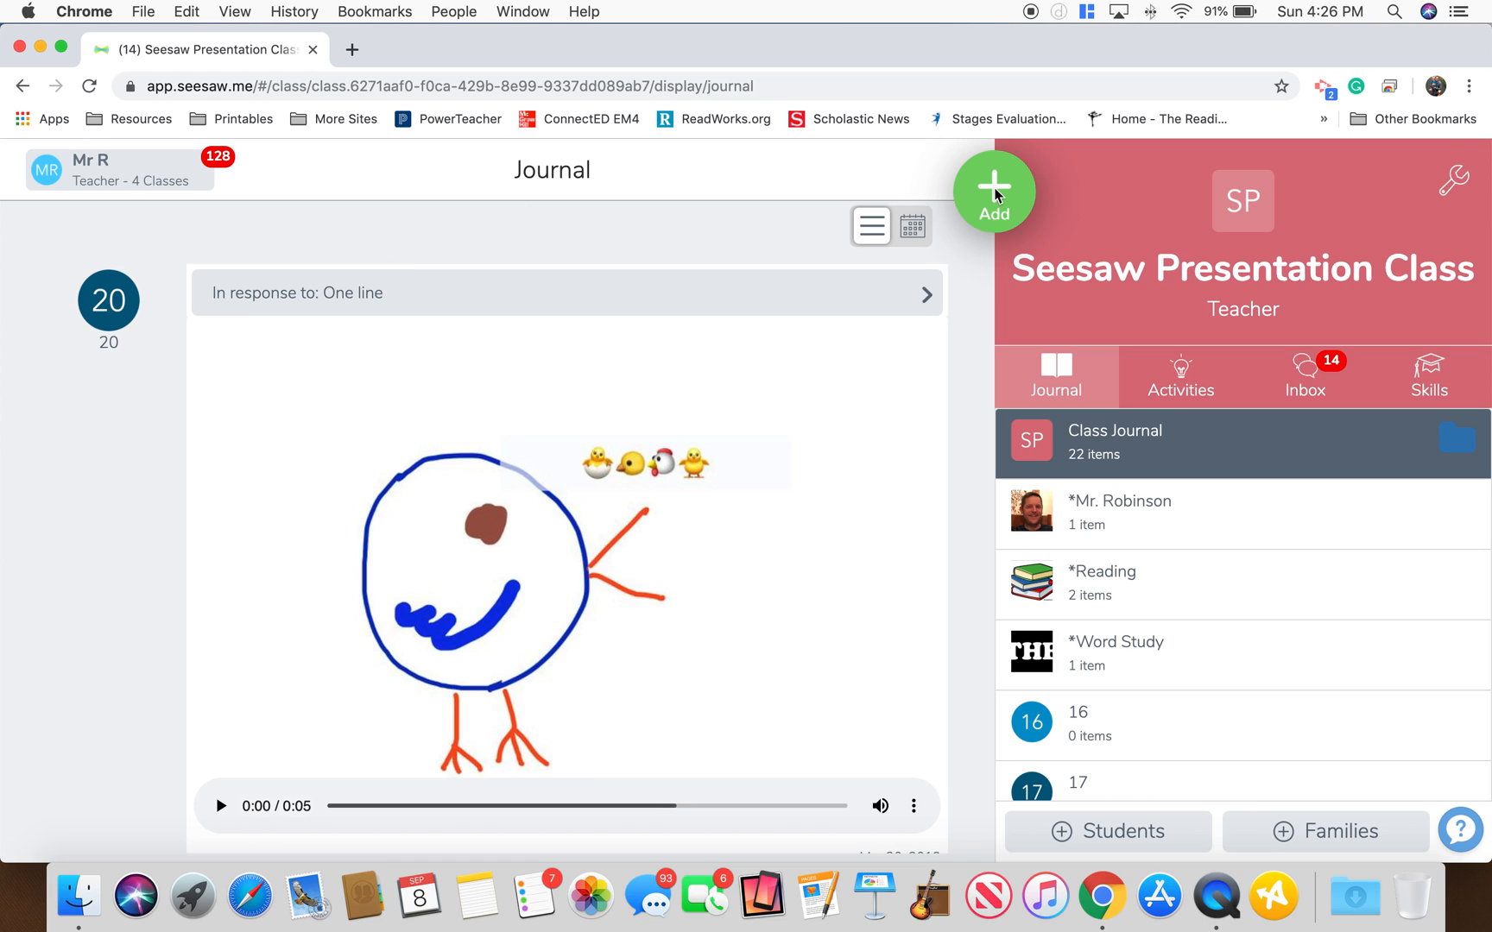
From the class journal's Add button, start a new Drawing post.
left_click(994, 190)
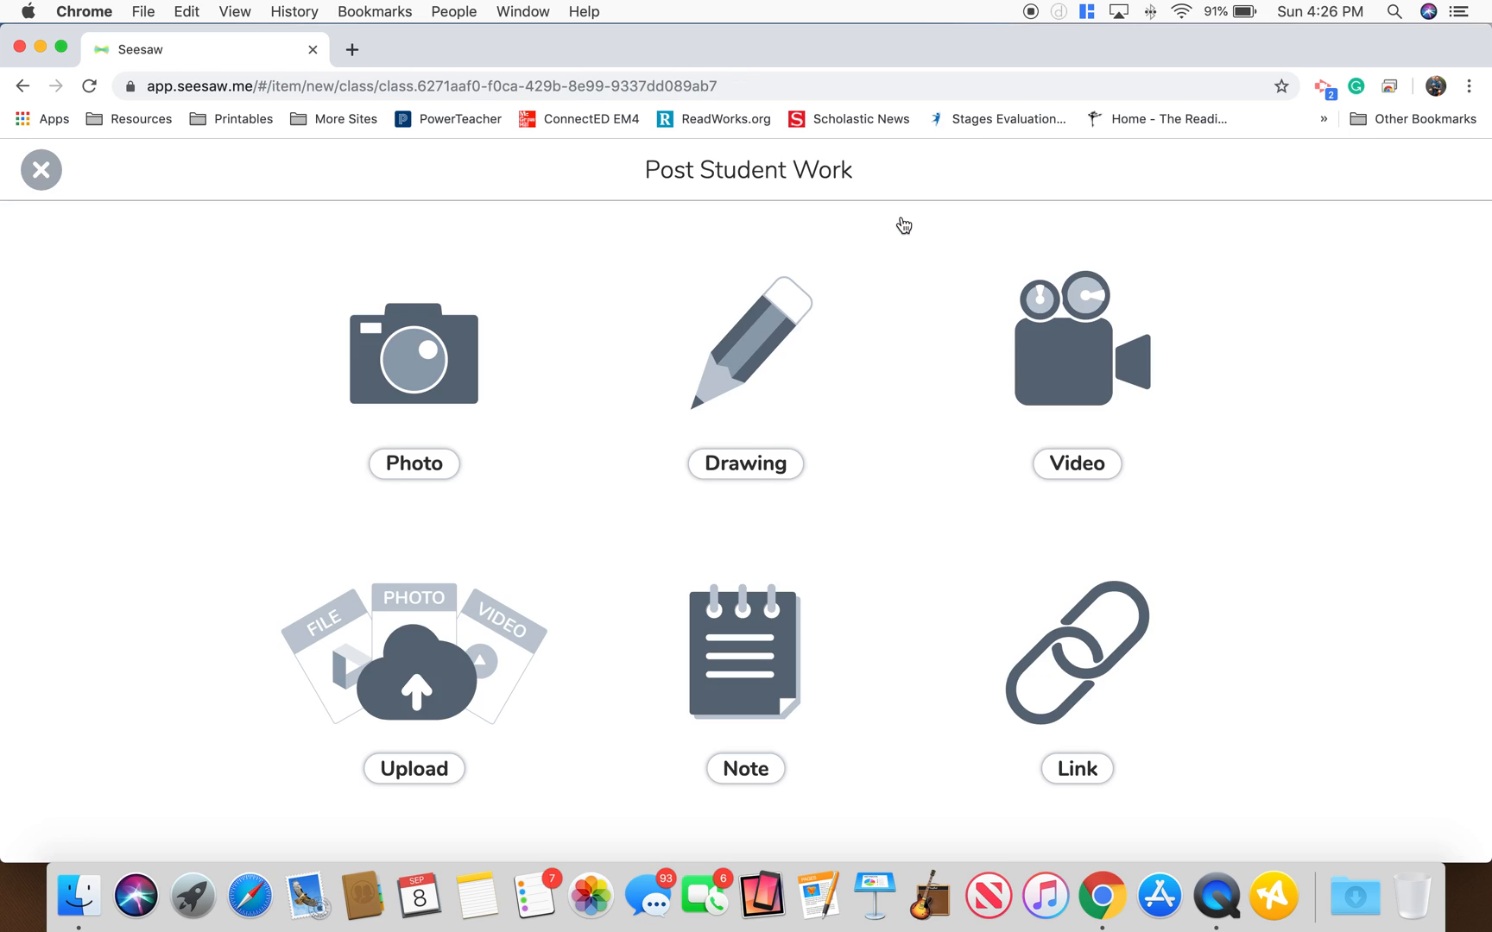
left_click(745, 352)
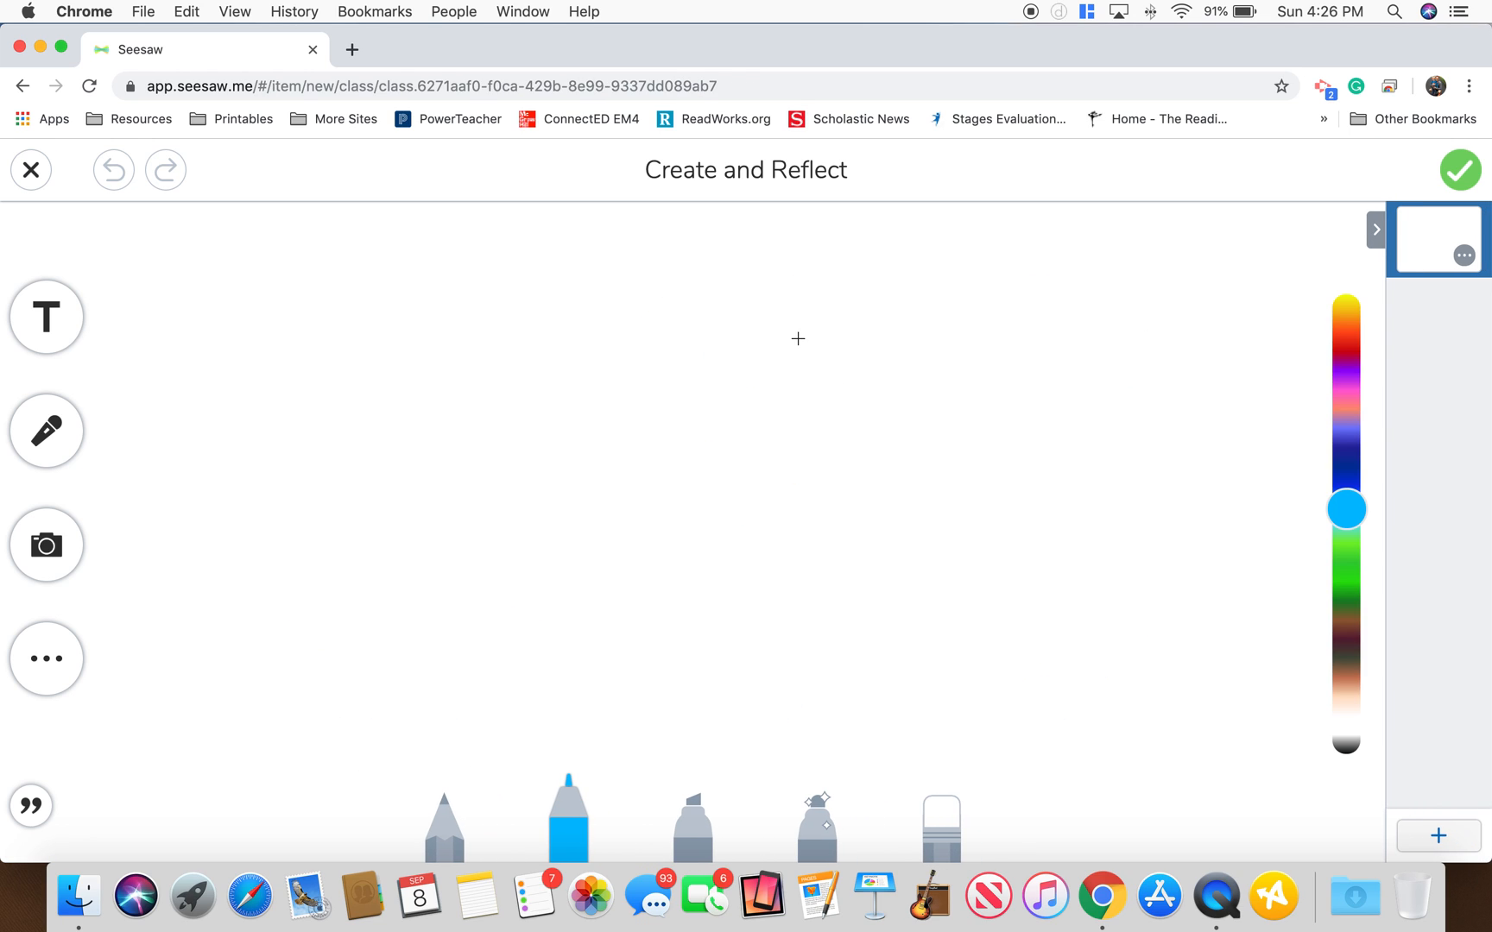
mouse_move(783, 358)
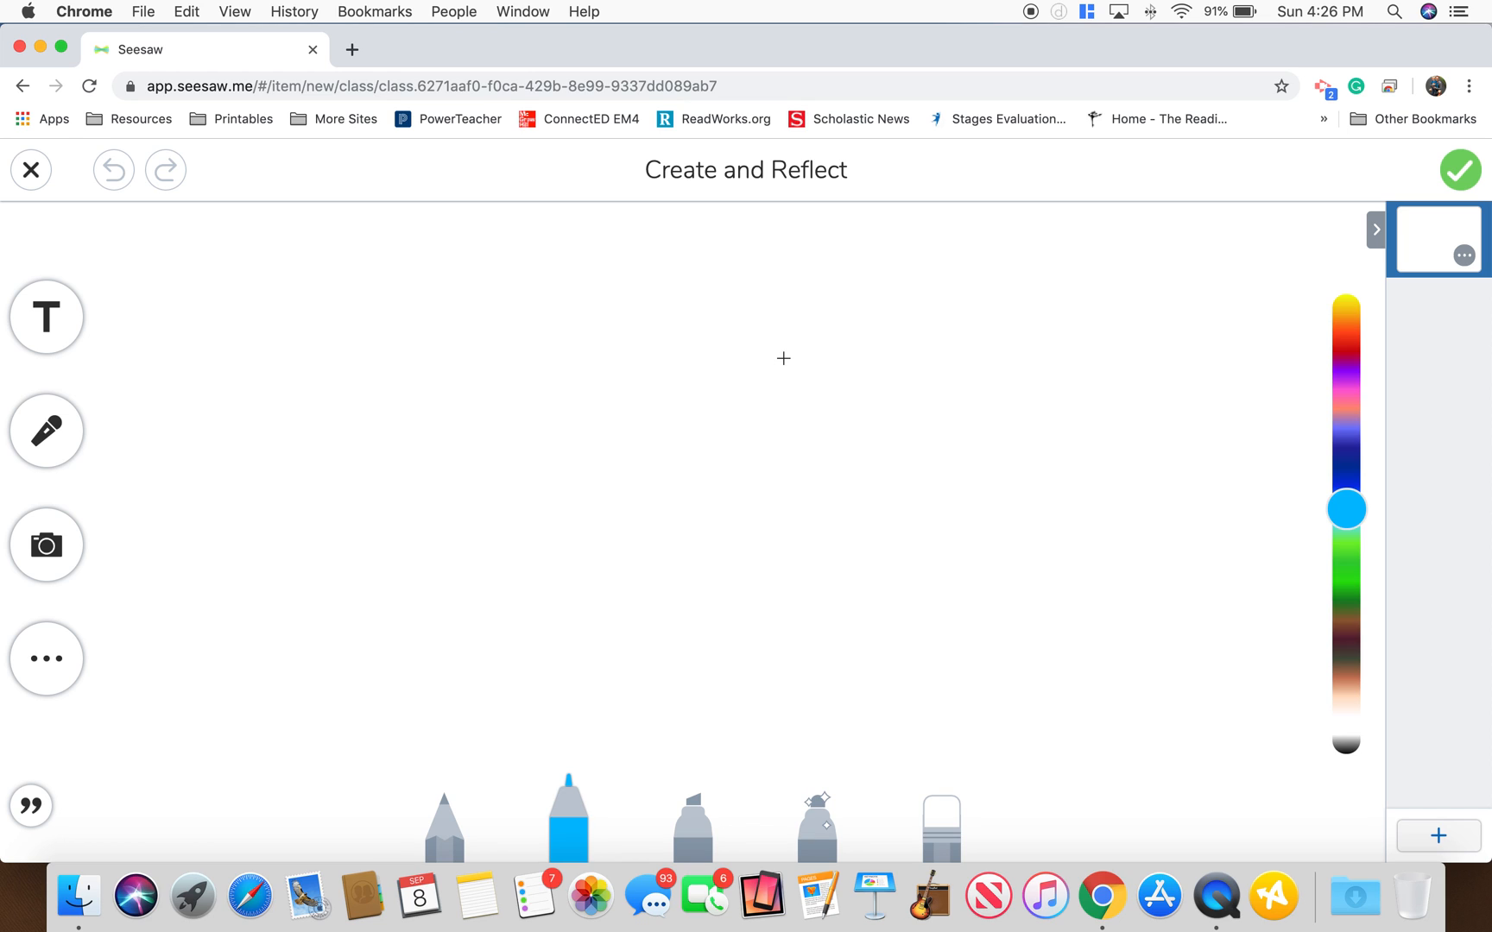
mouse_move(871, 334)
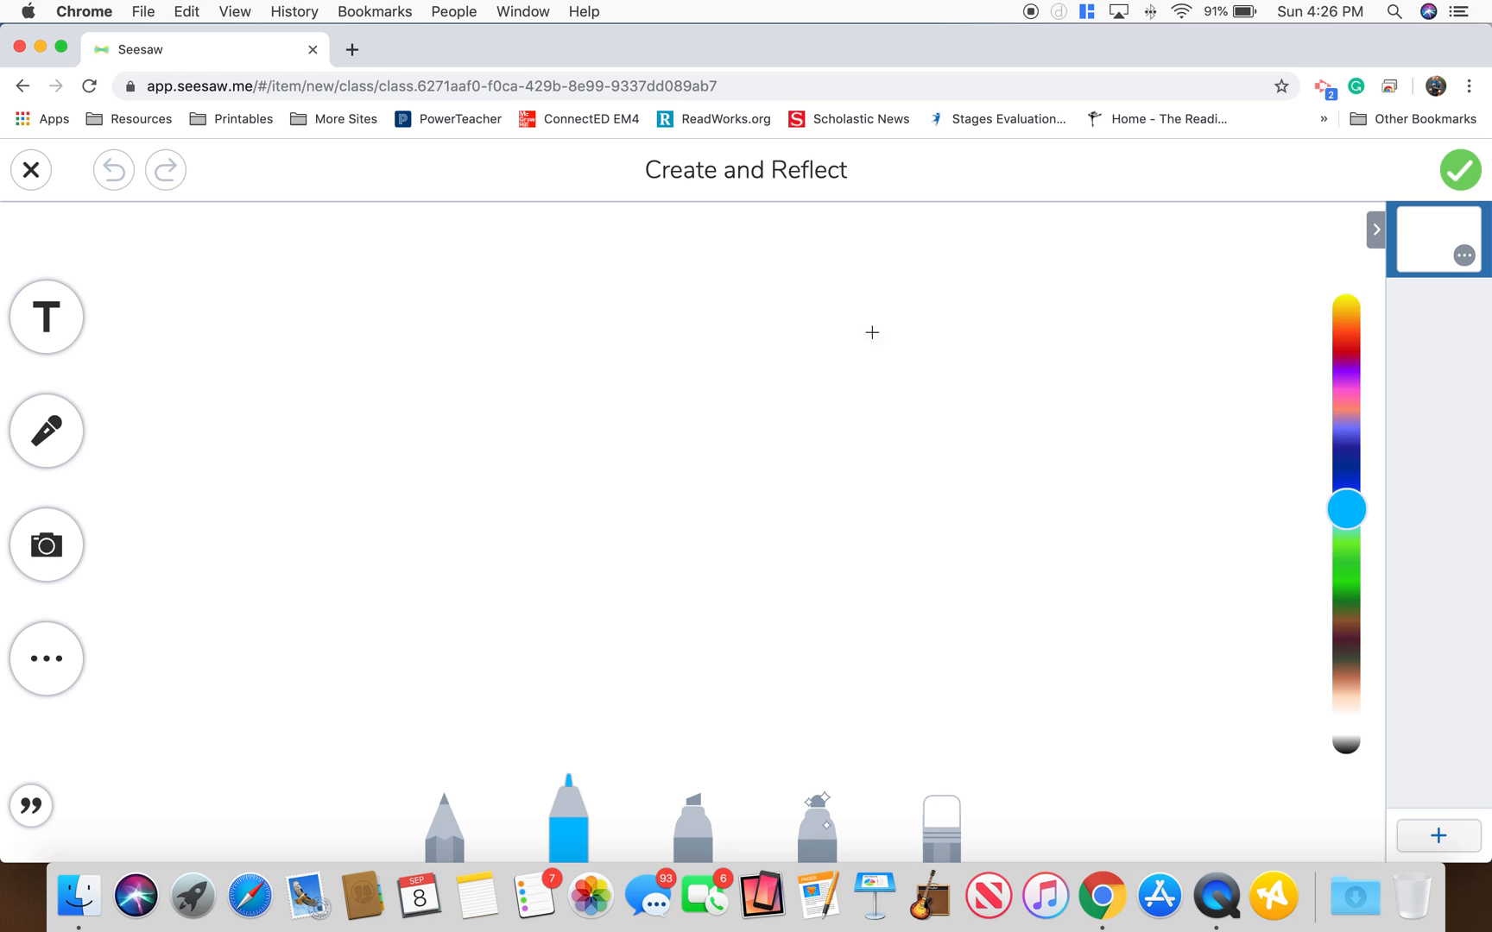
mouse_move(1438, 347)
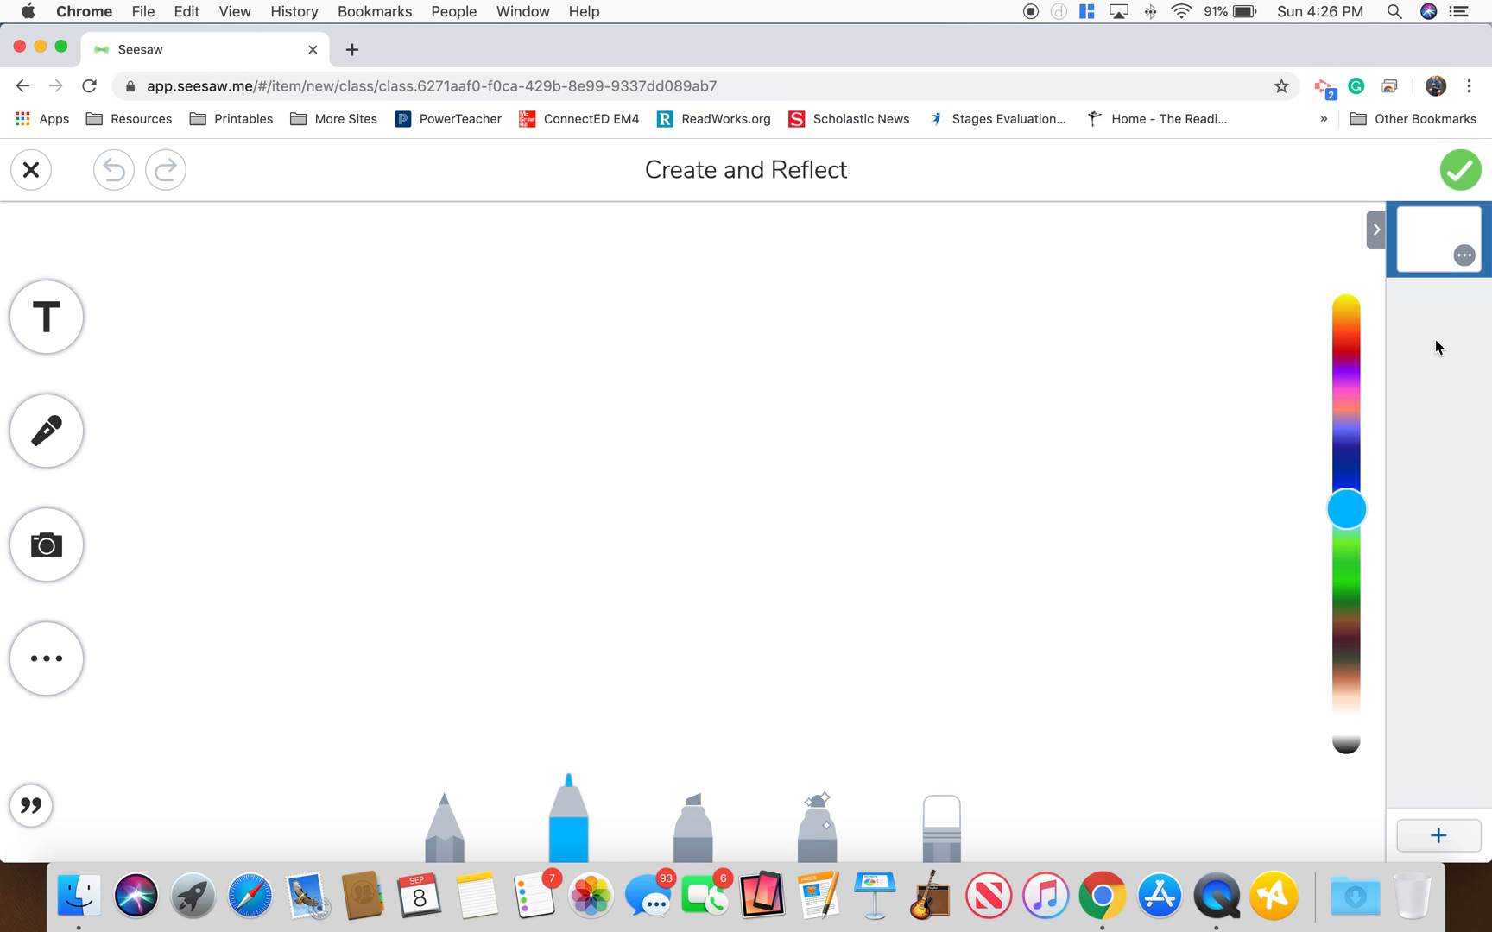
mouse_move(1432, 259)
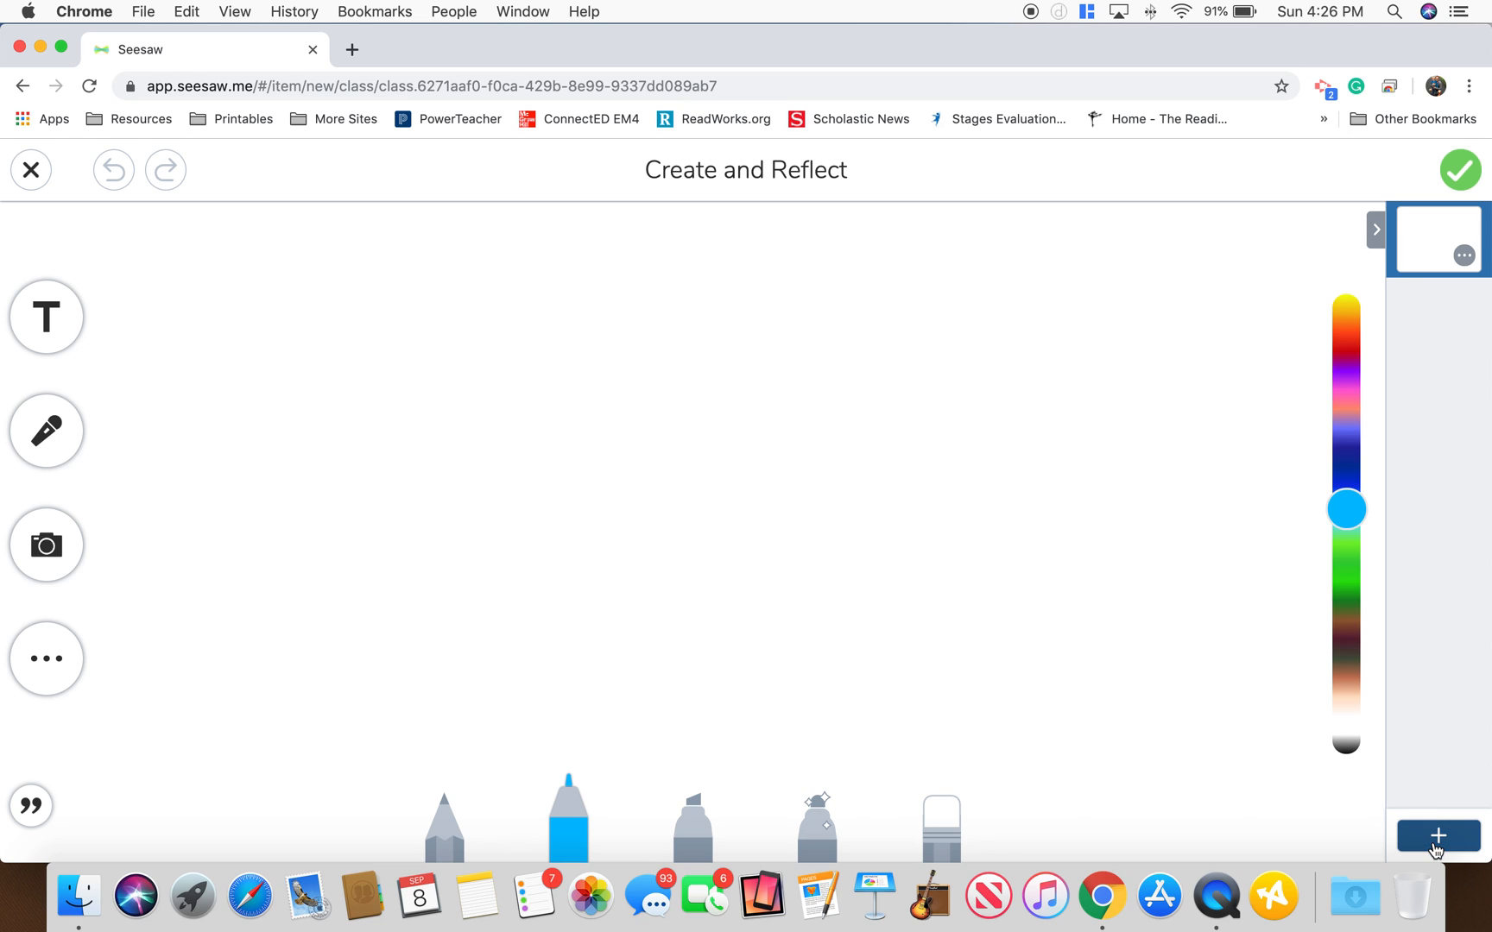
Add pages to the post, show the full page list, and select page one.
left_click(1438, 836)
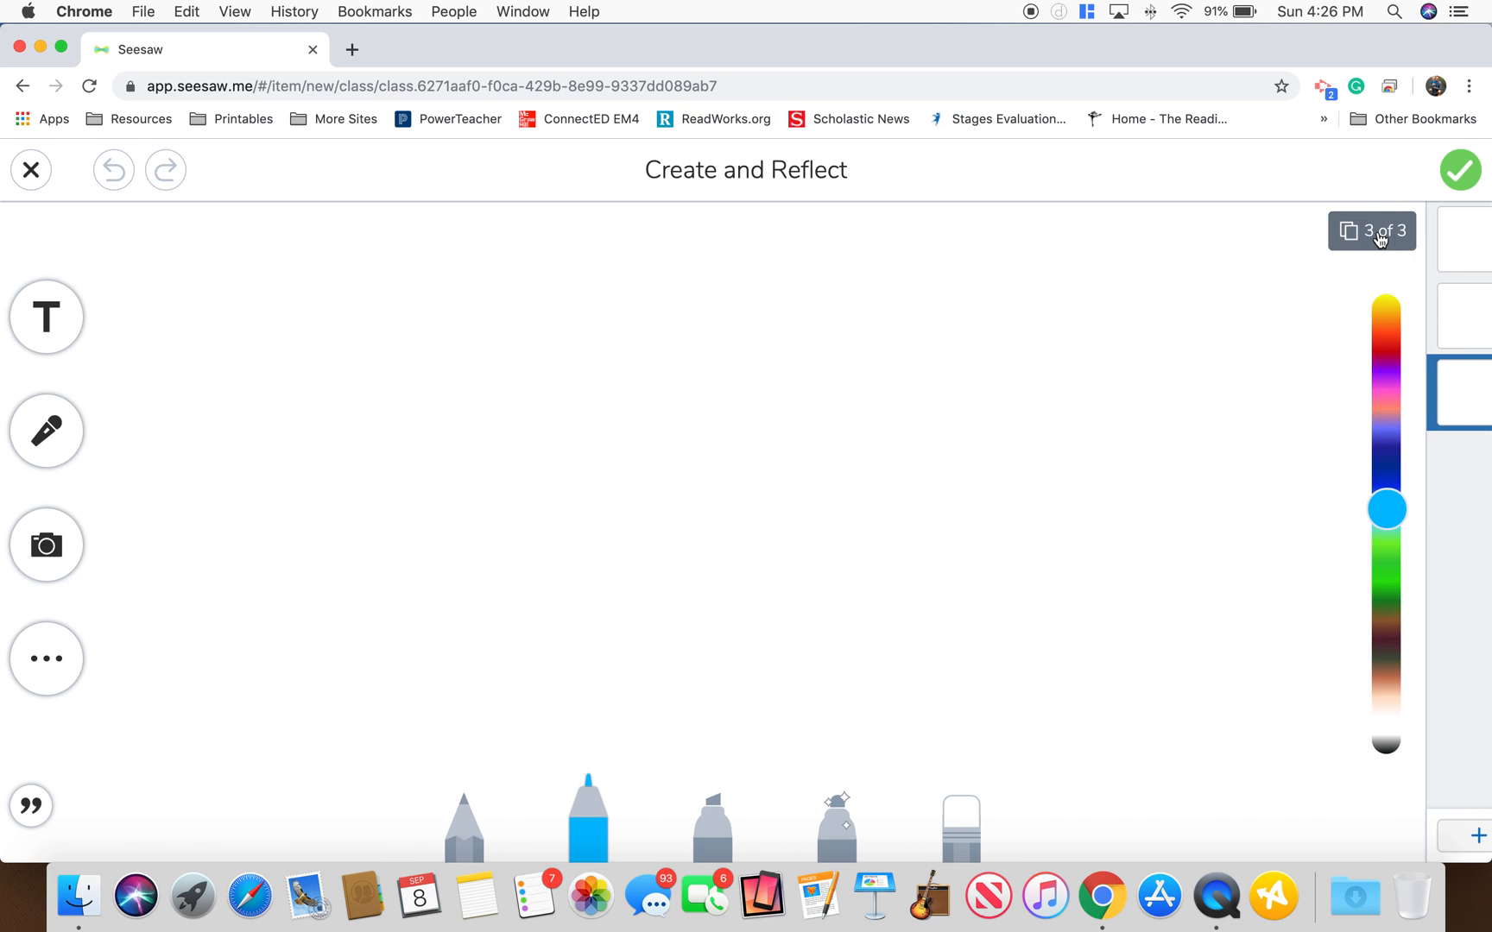
left_click(1371, 231)
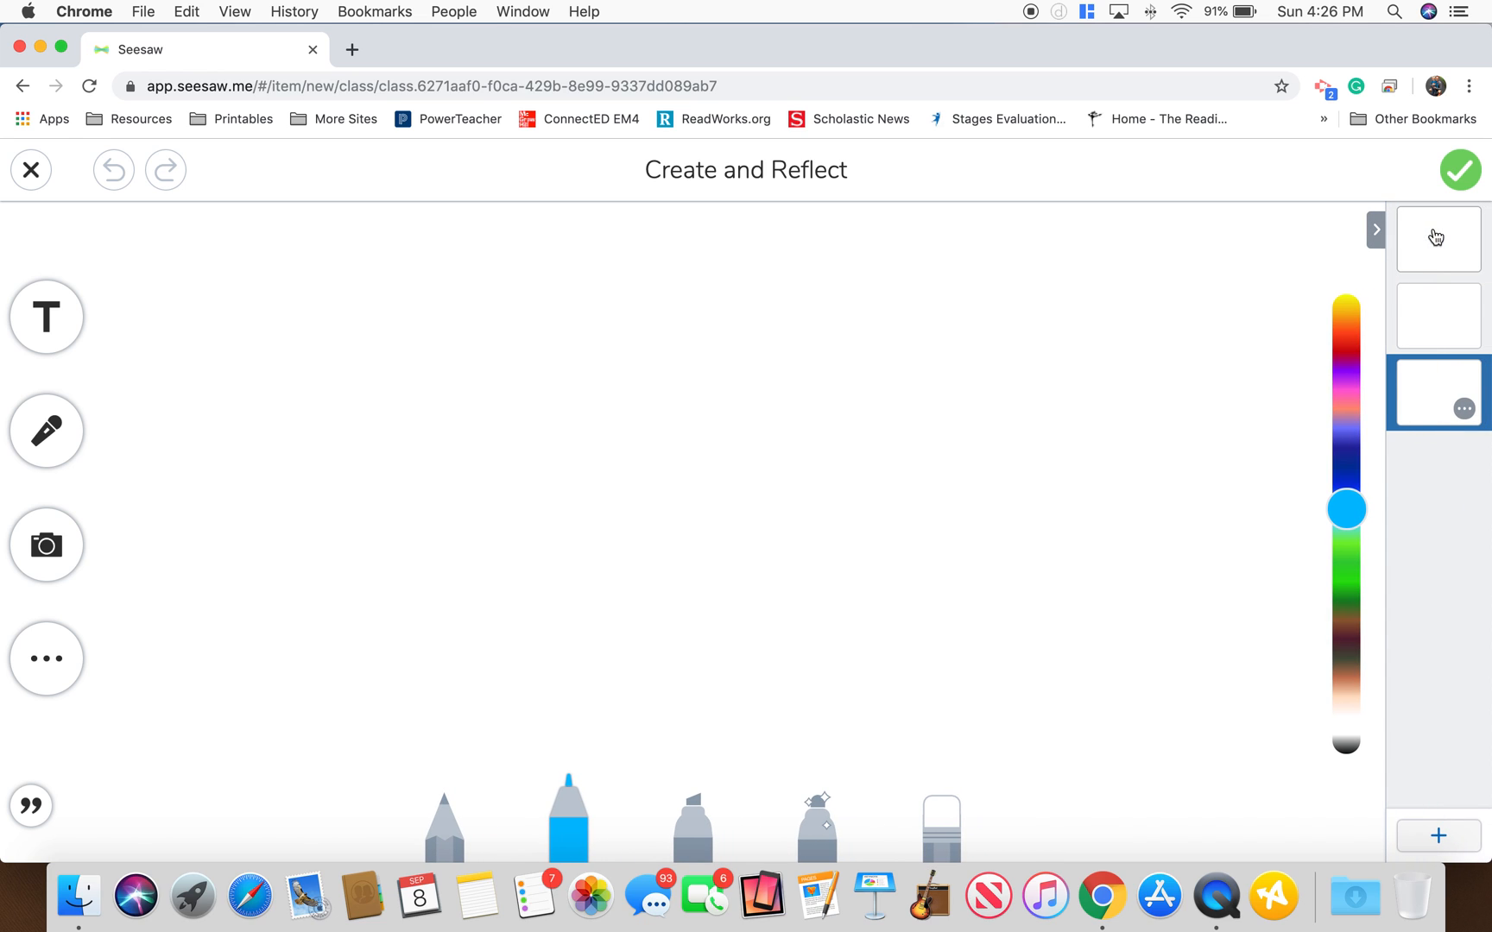
left_click(1437, 315)
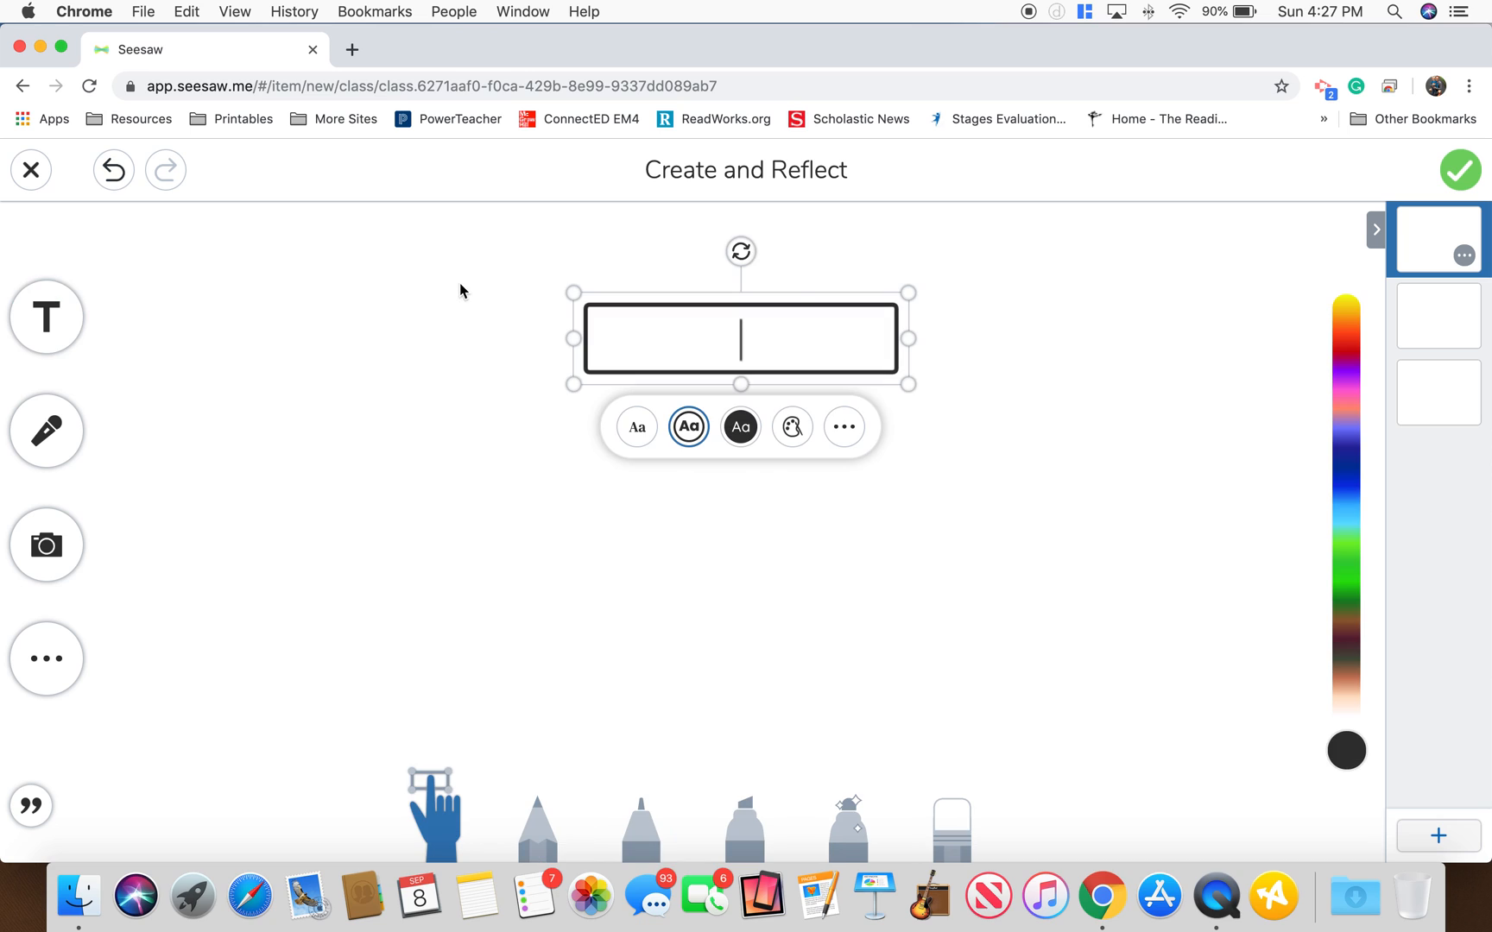
Title the pages 'Beginning', 'Middle' and 'End', moving Middle up near the top.
type("Begin")
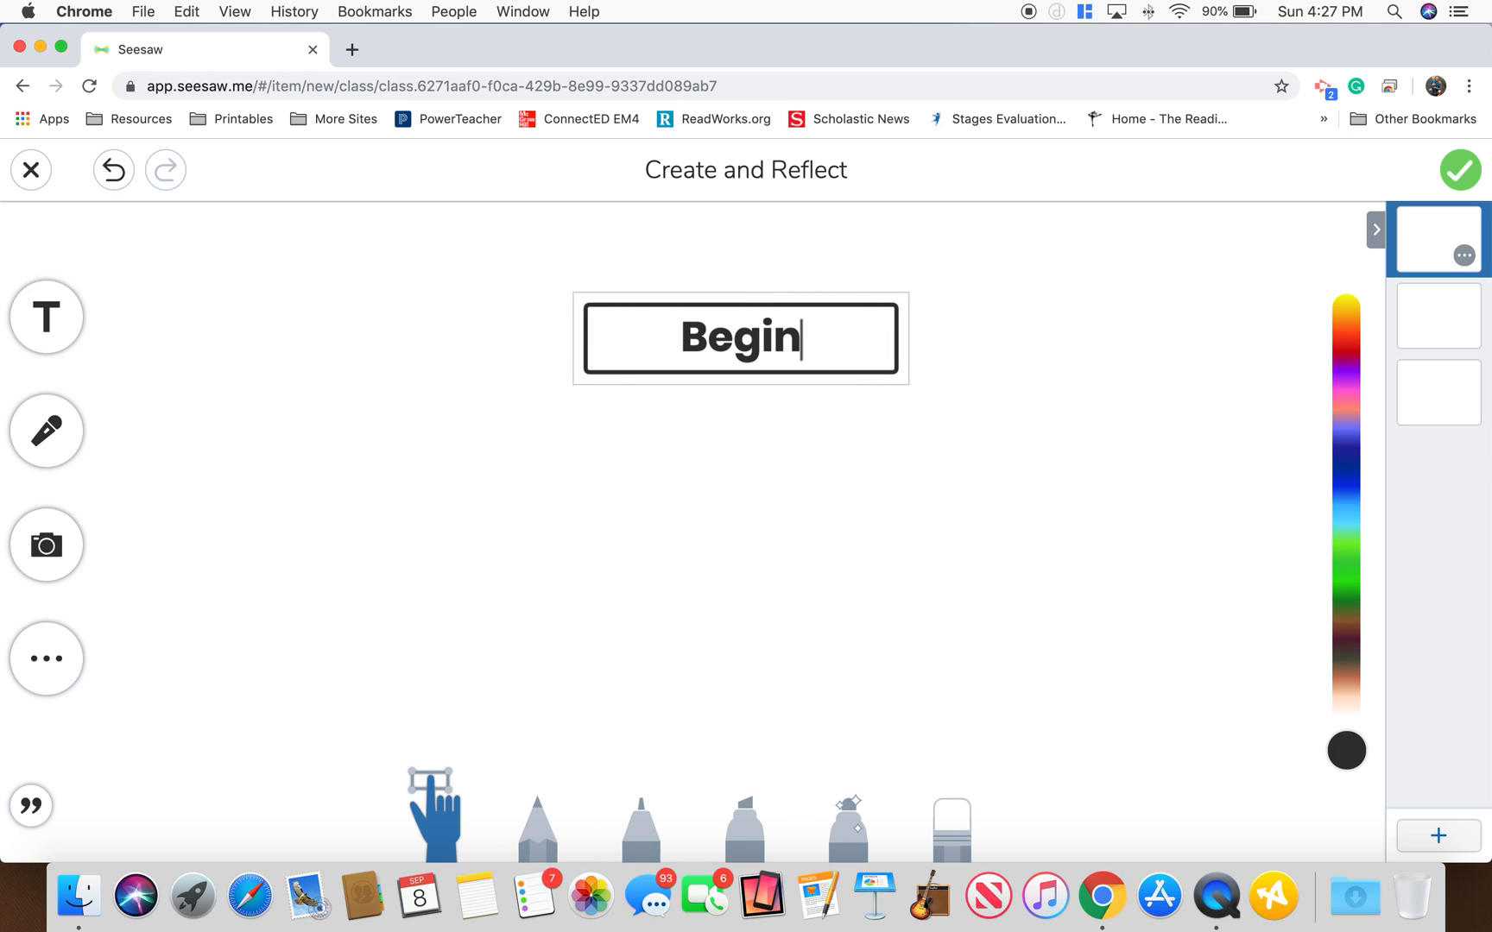
type("ning")
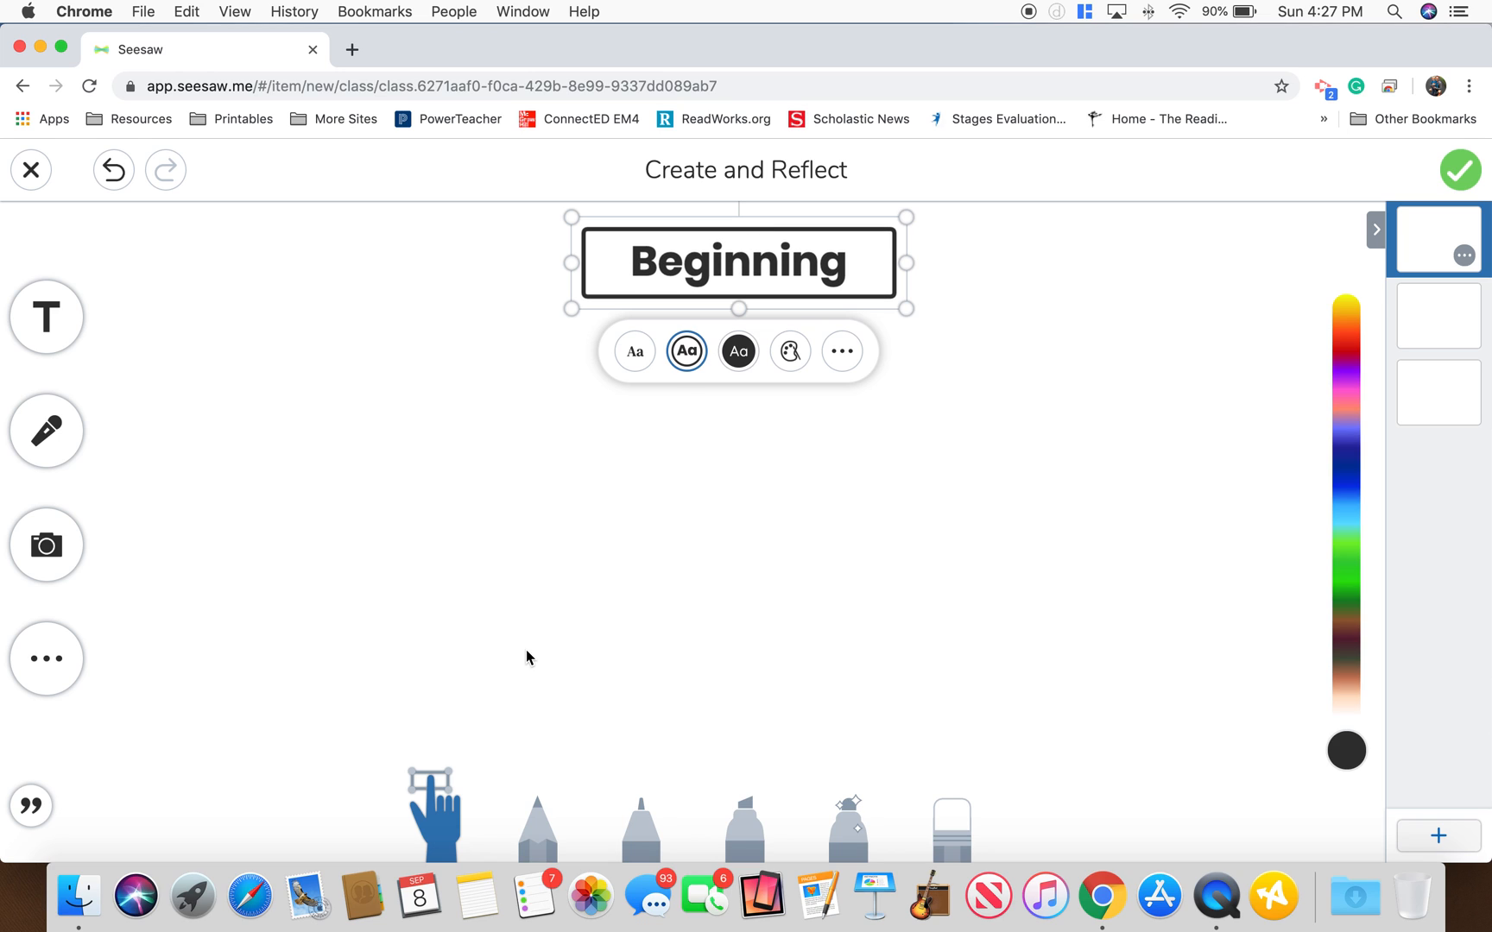
mouse_move(893, 658)
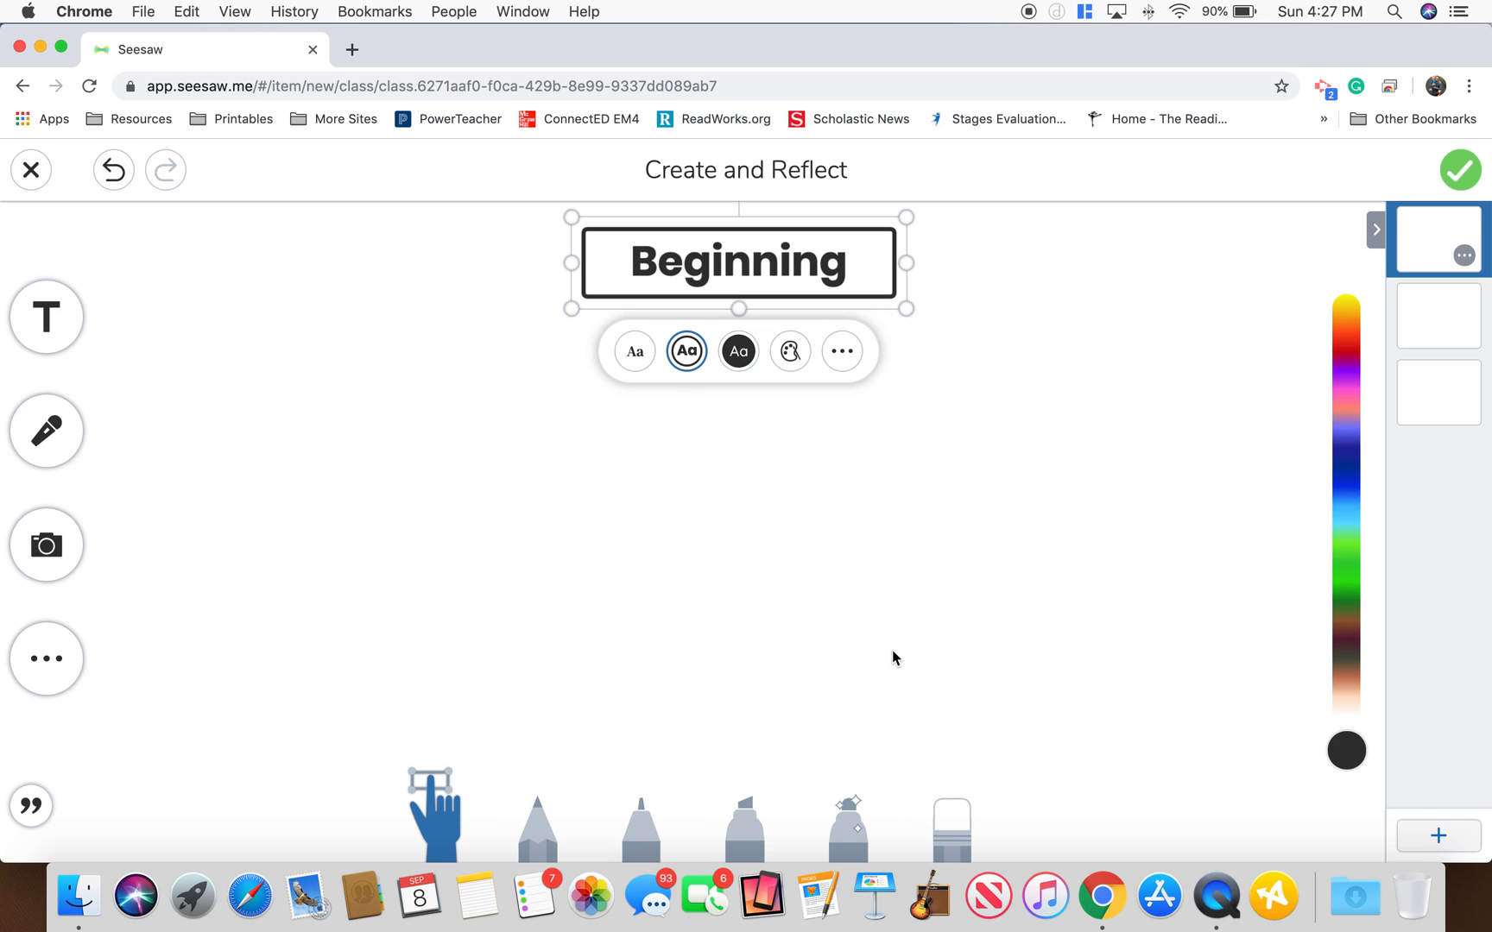
left_click(1437, 315)
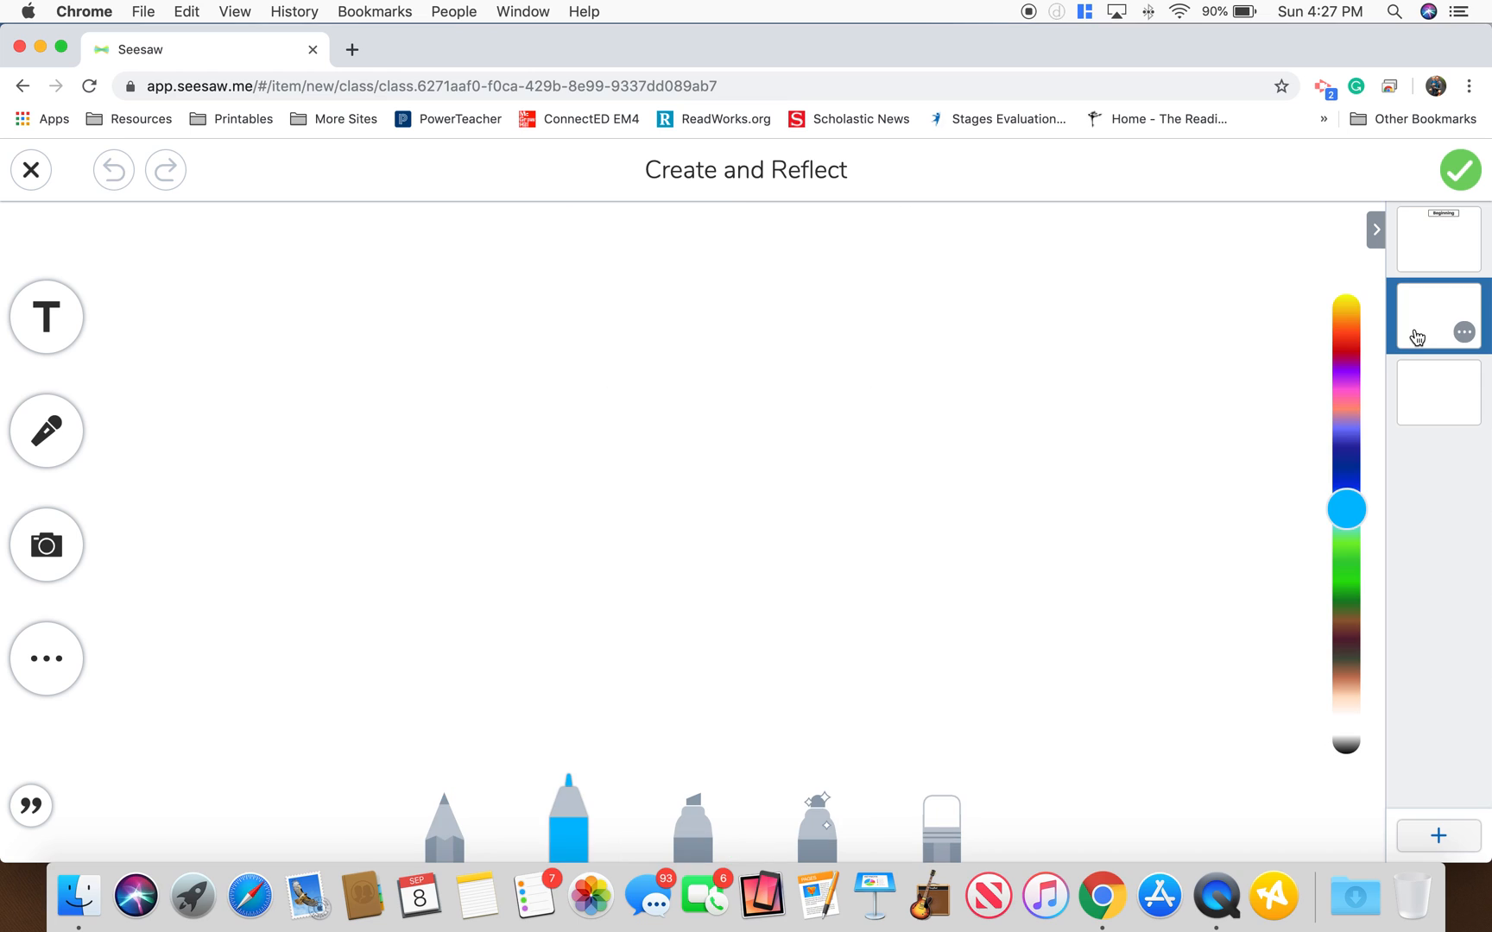
left_click(46, 429)
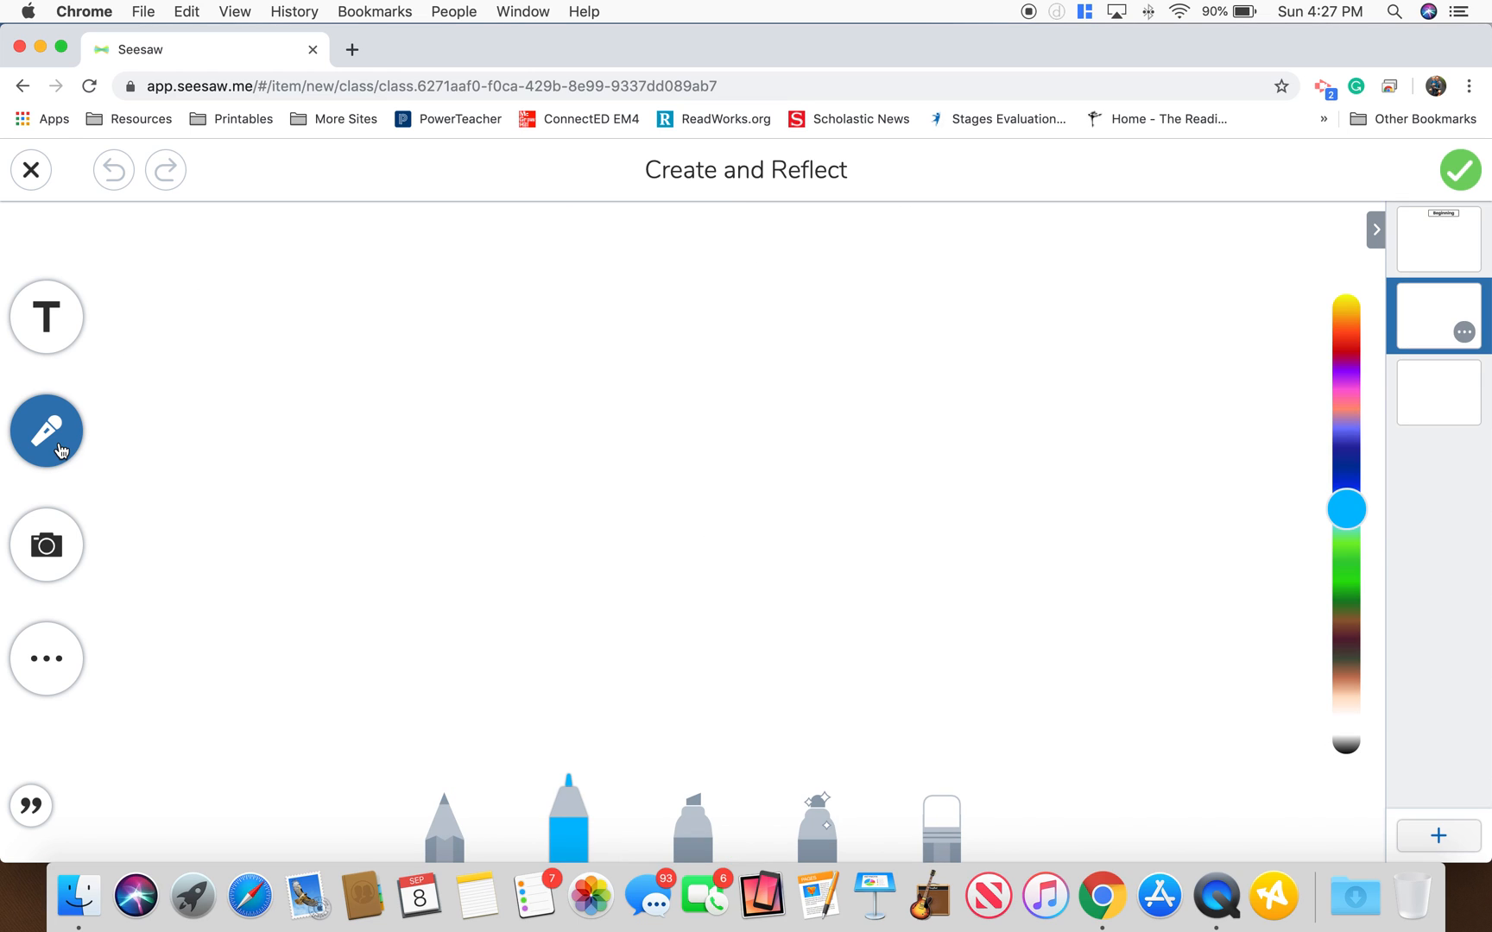
type("Middle")
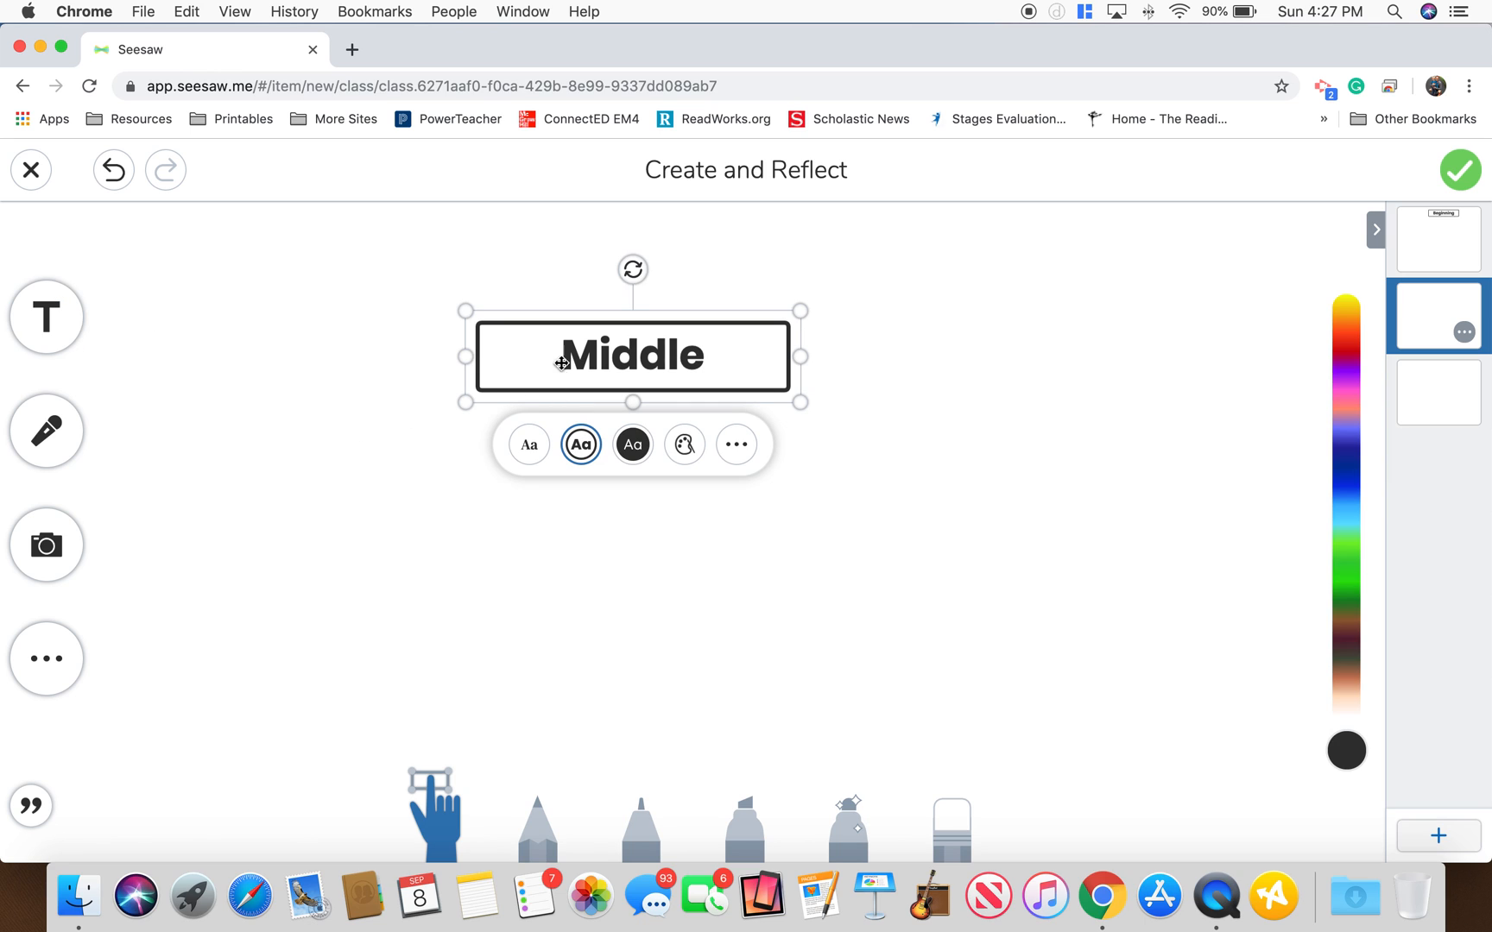
left_click_drag(633, 357, 670, 250)
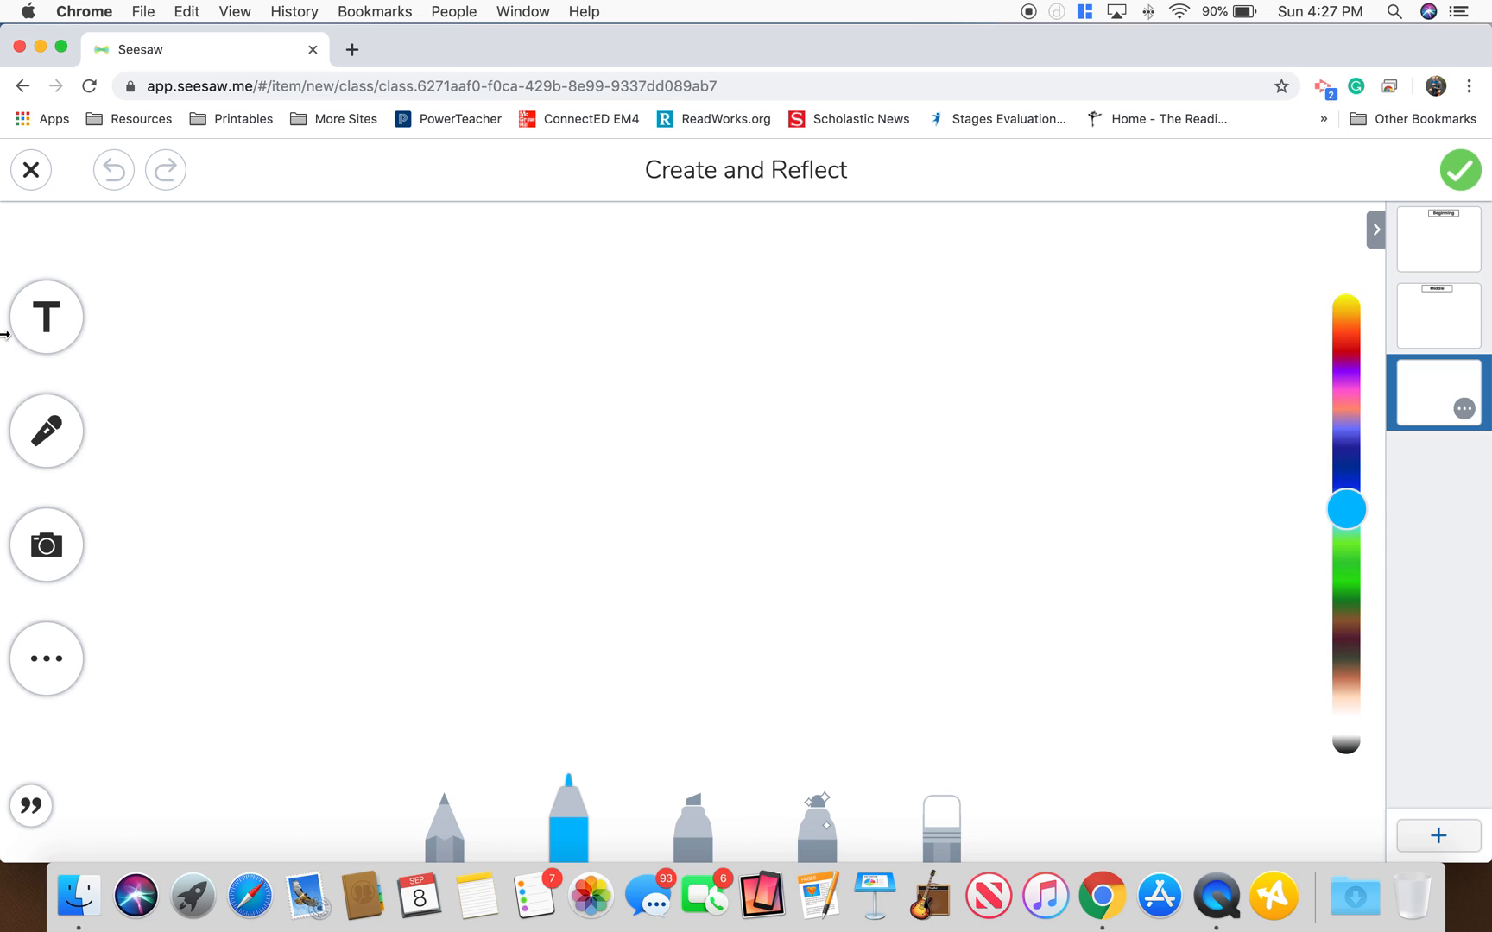
type("End")
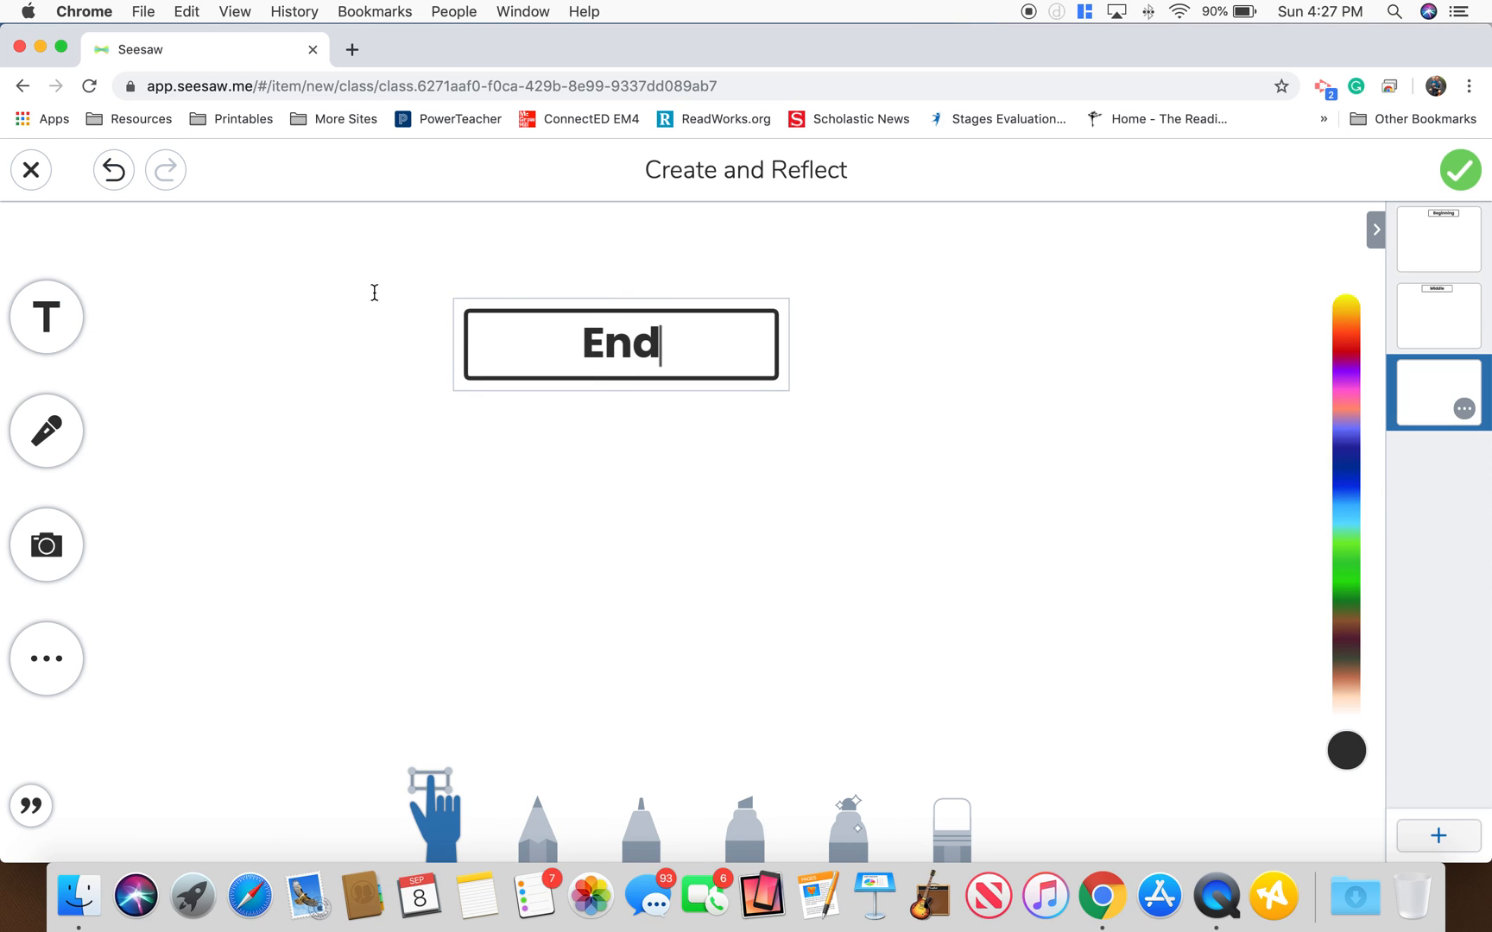
left_click(620, 343)
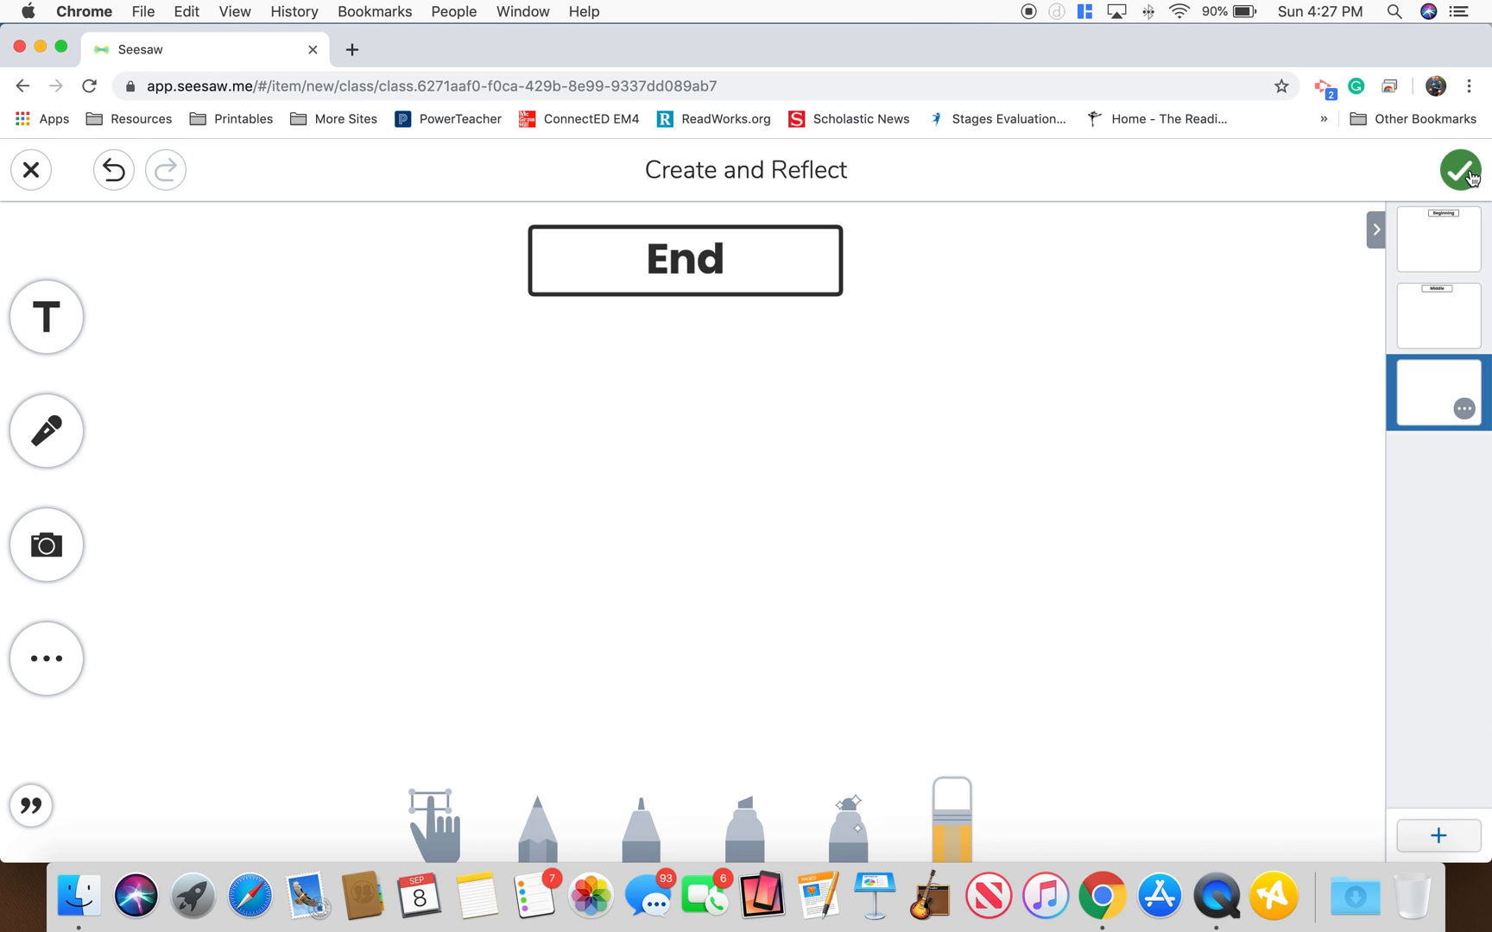
Post the three-page journal item without choosing a folder.
left_click(1458, 171)
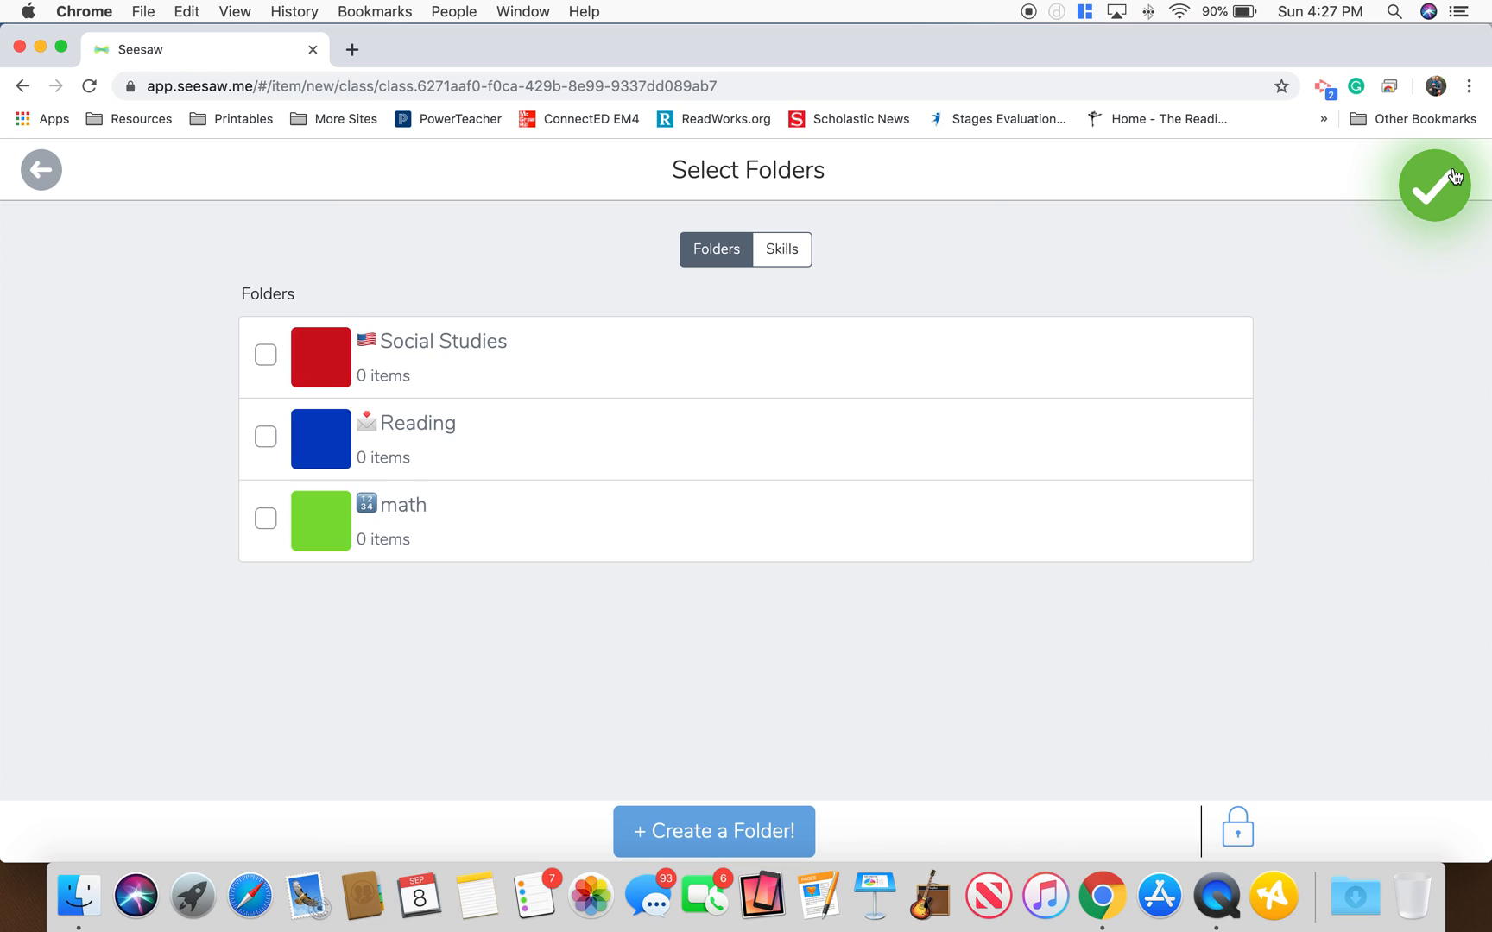
left_click(1434, 187)
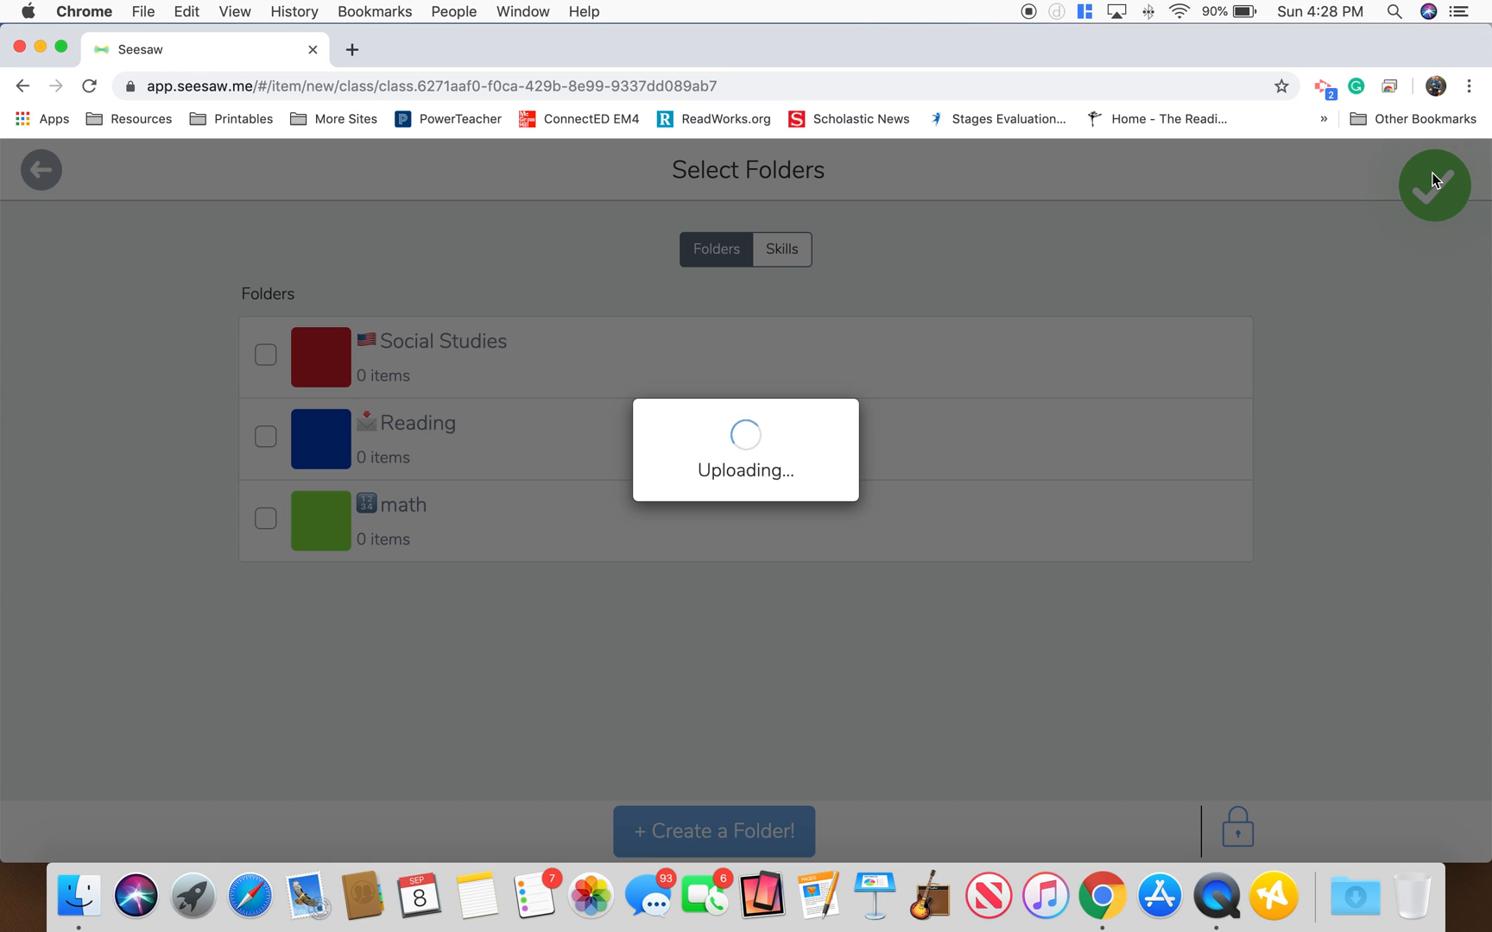
left_click(1434, 186)
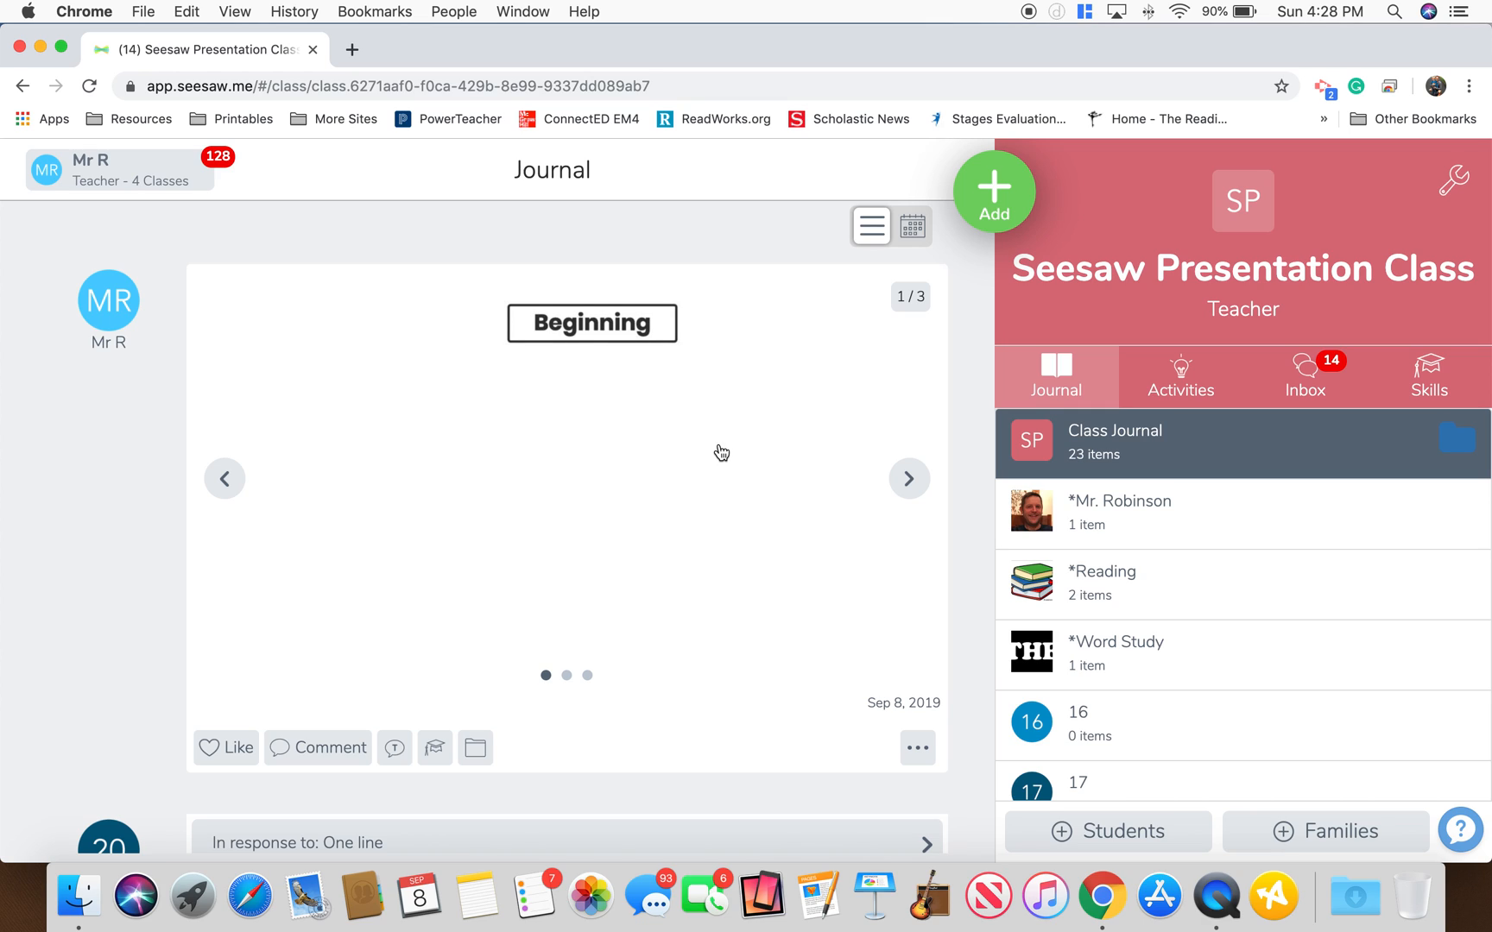
Browse the post to Middle and End, back to Beginning, then go to Activities.
left_click(907, 478)
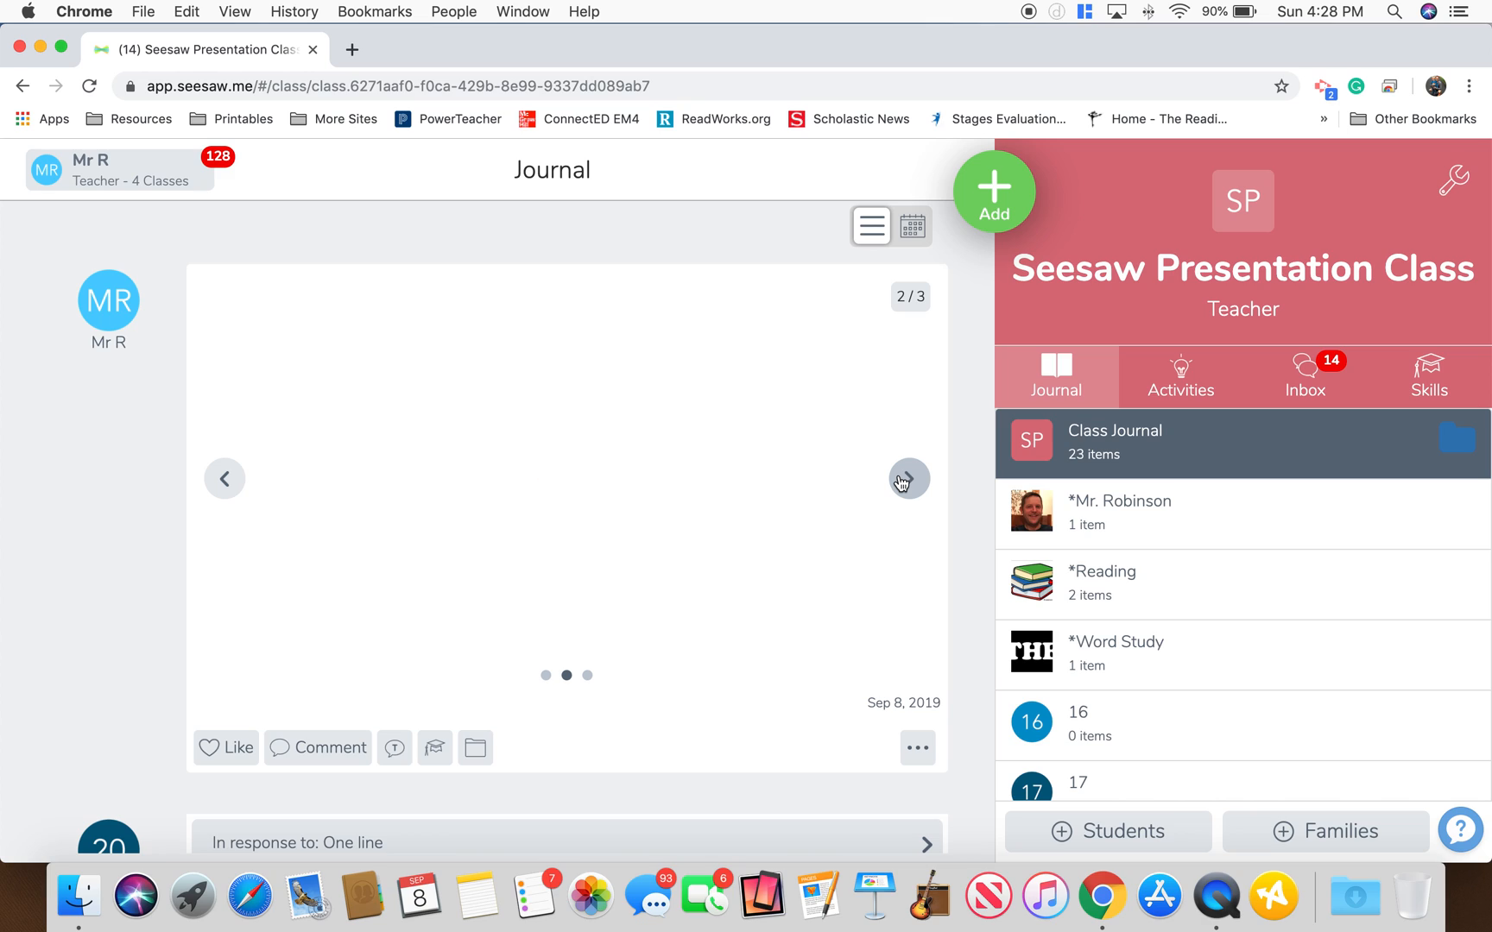
left_click(908, 479)
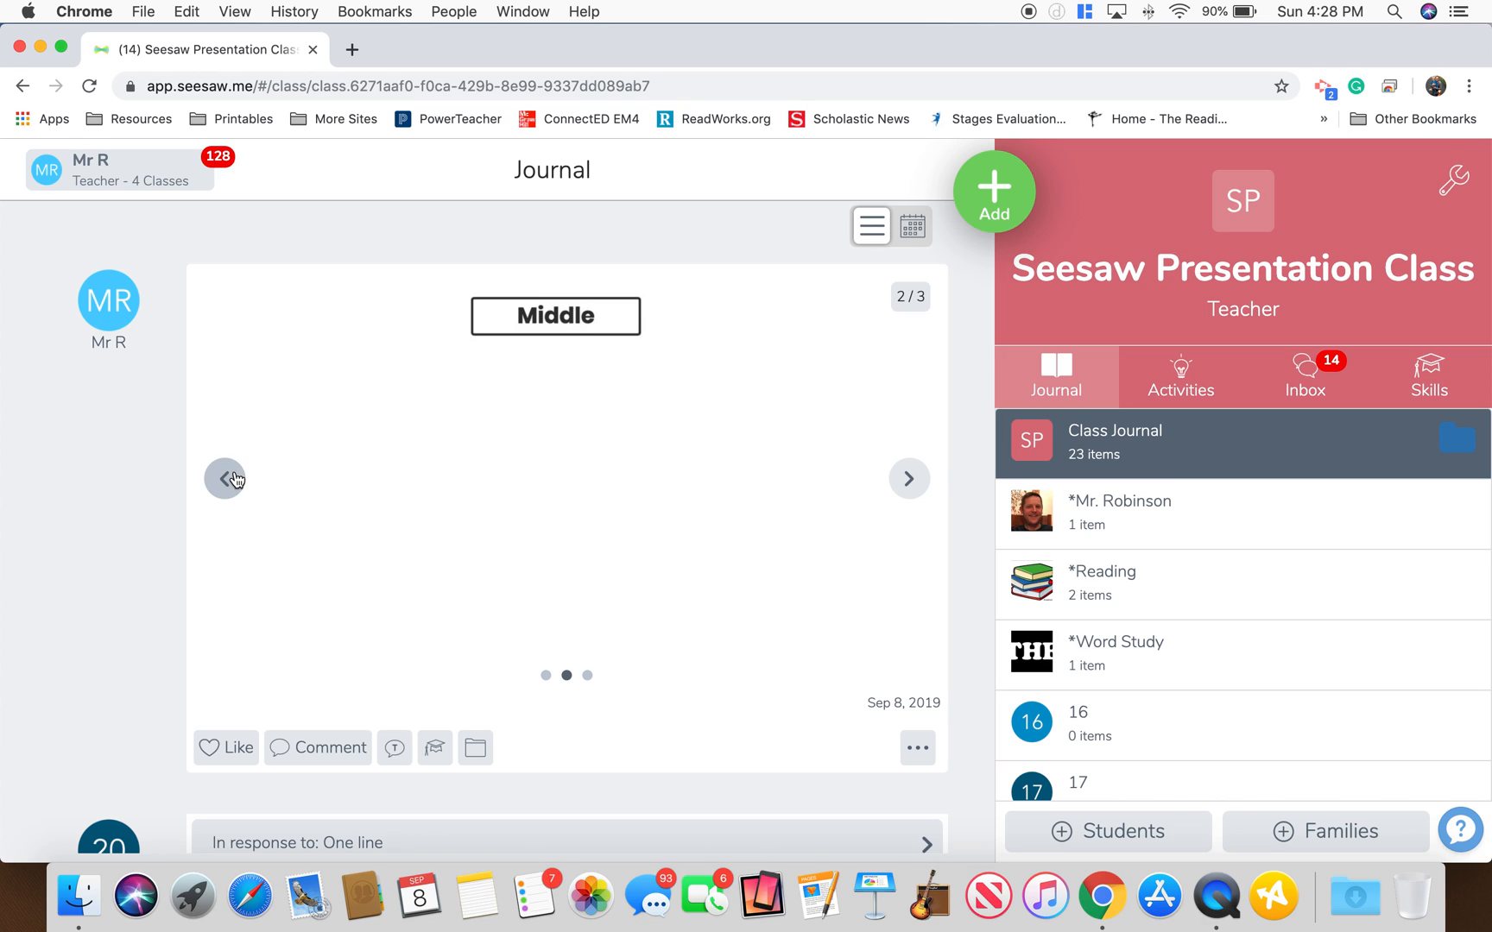
left_click(225, 478)
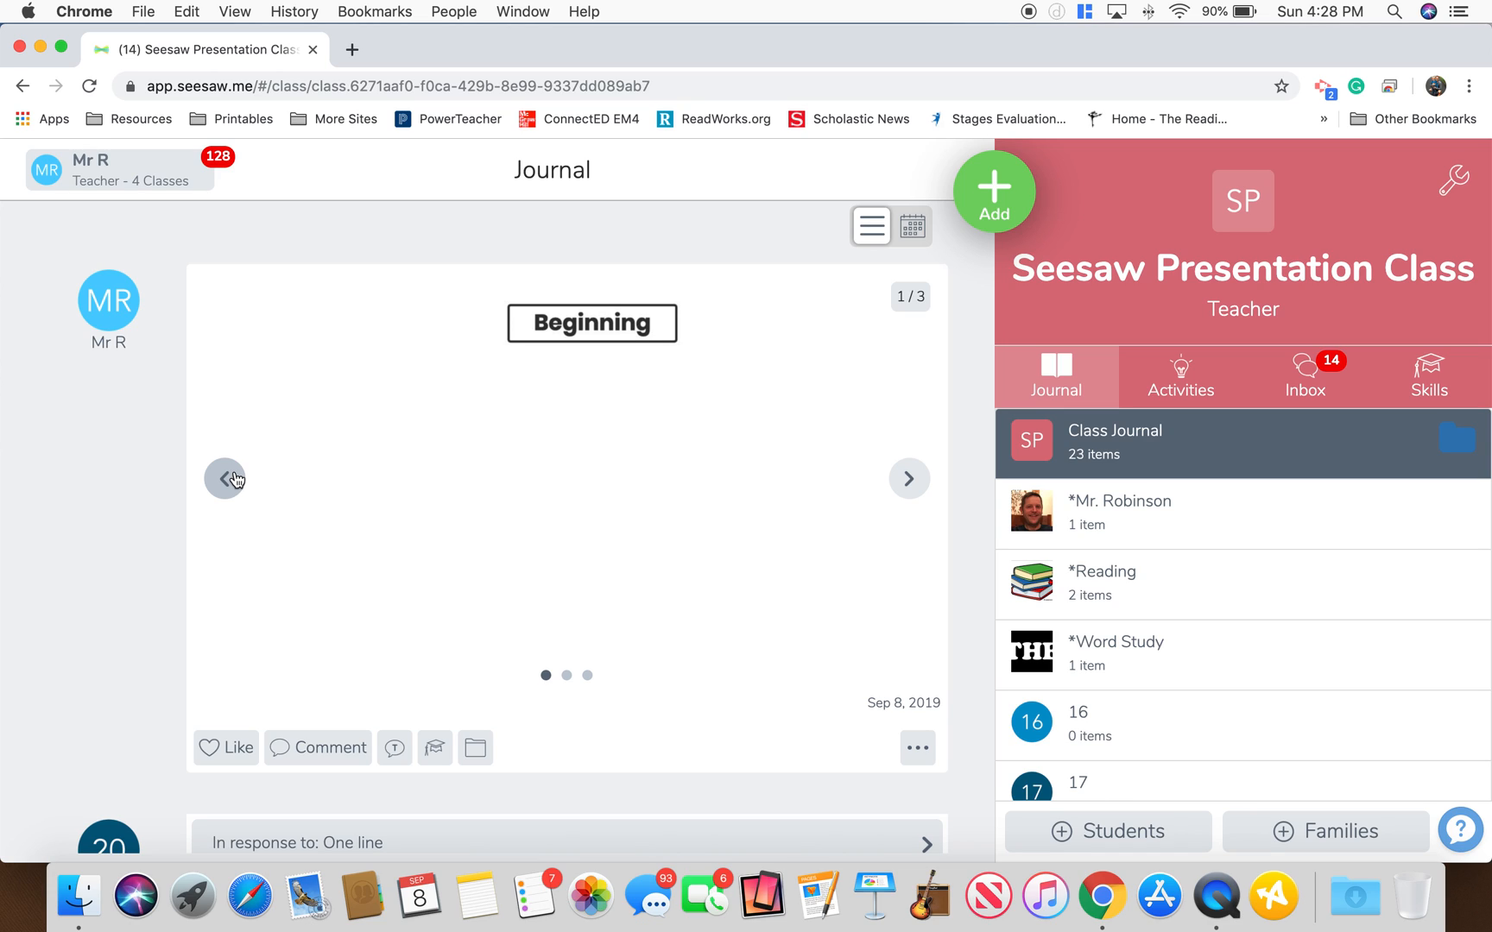
mouse_move(908, 479)
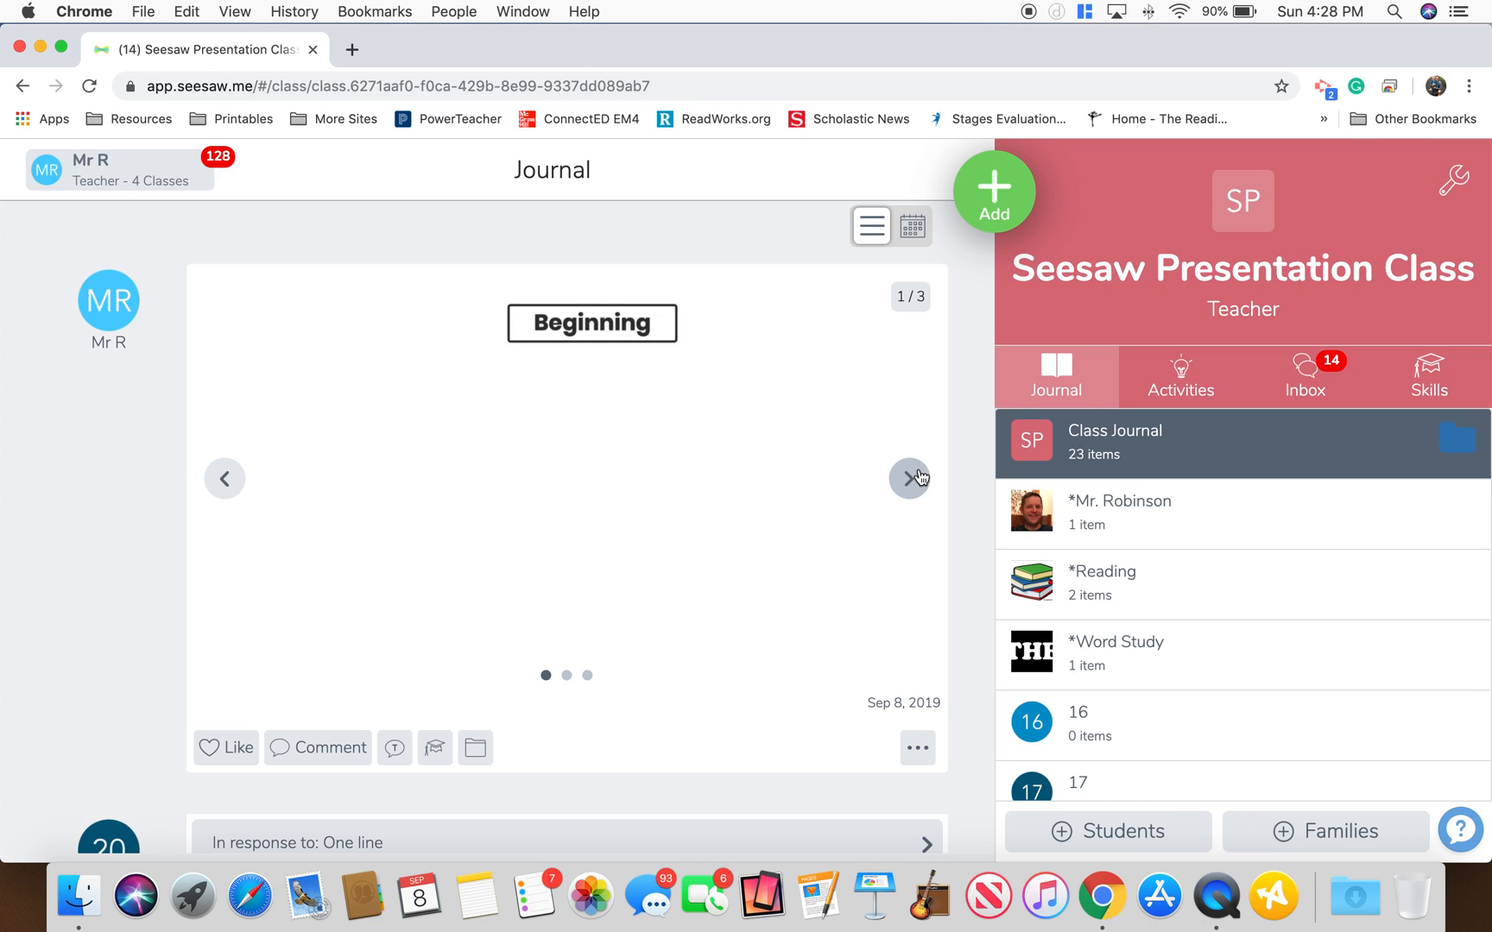
mouse_move(830, 448)
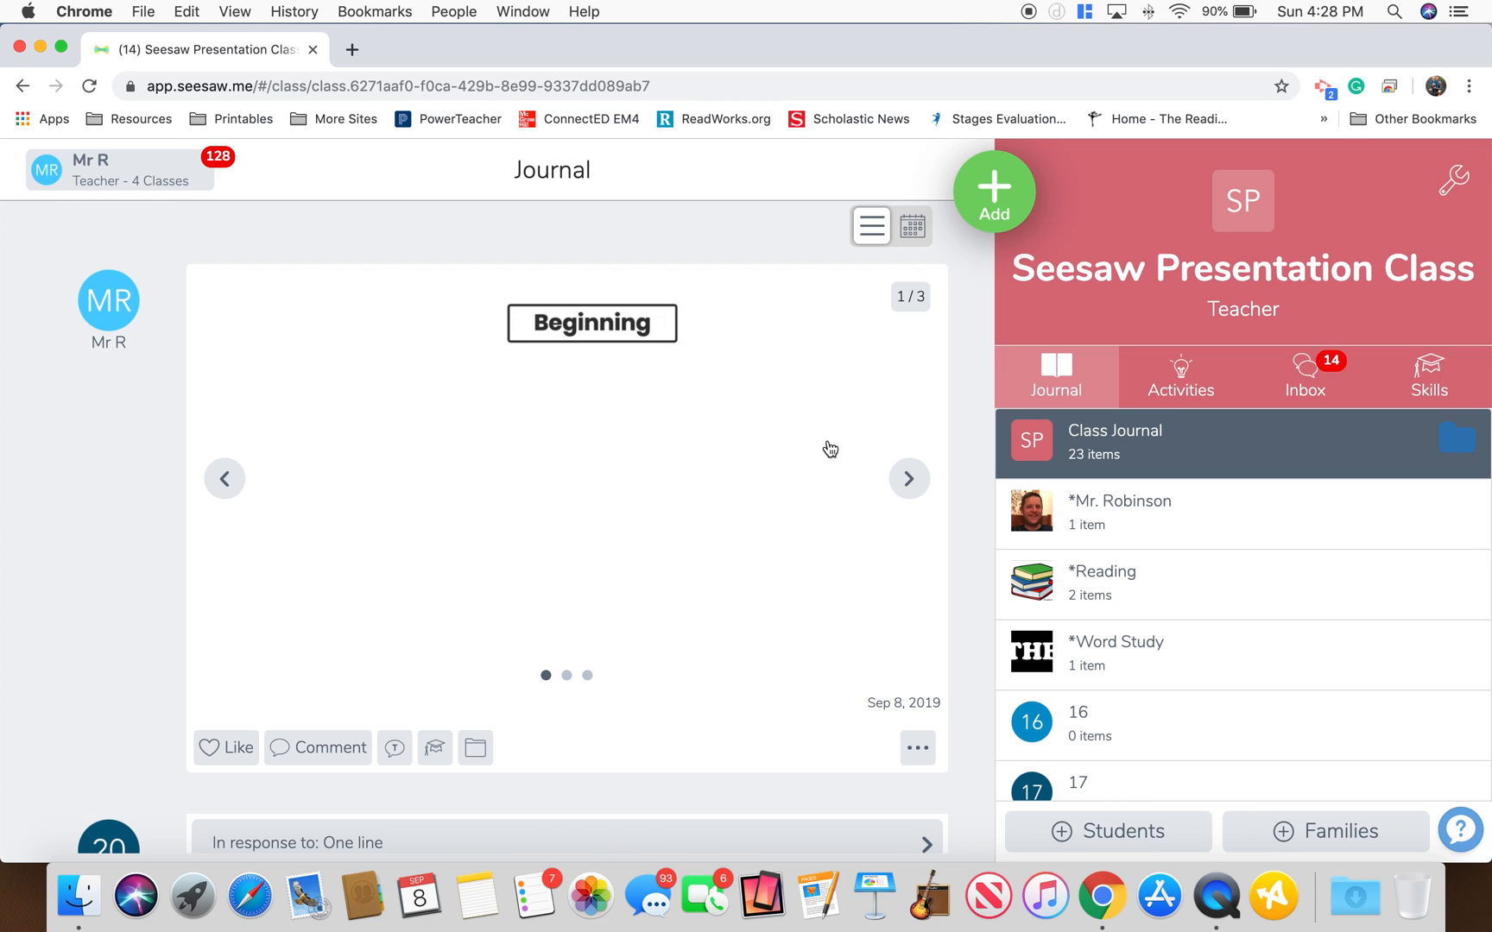
mouse_move(789, 477)
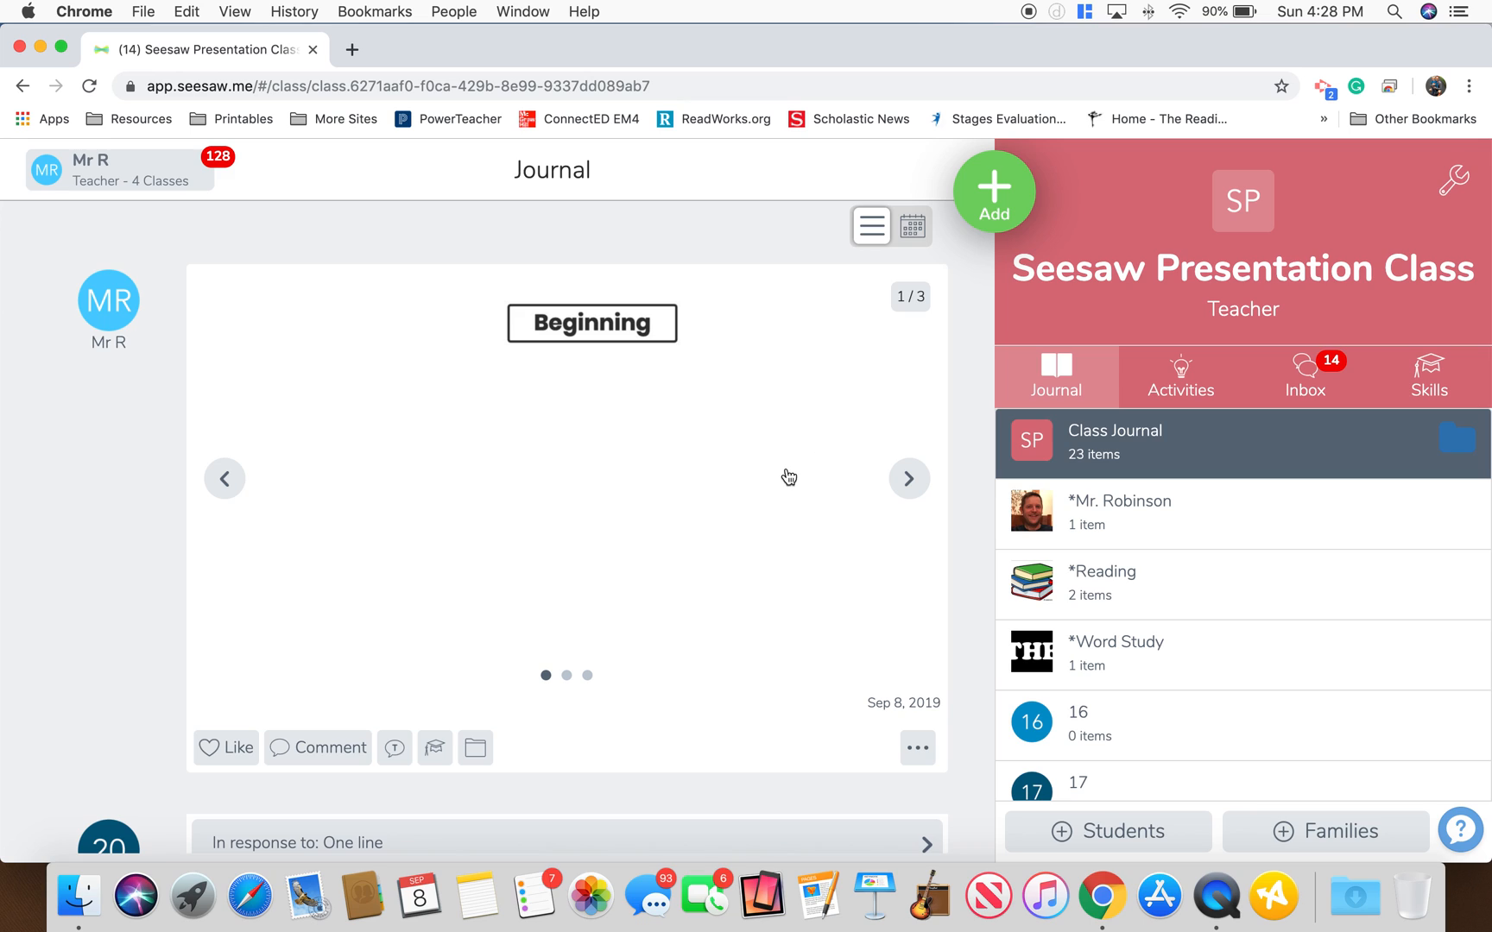
left_click(1179, 376)
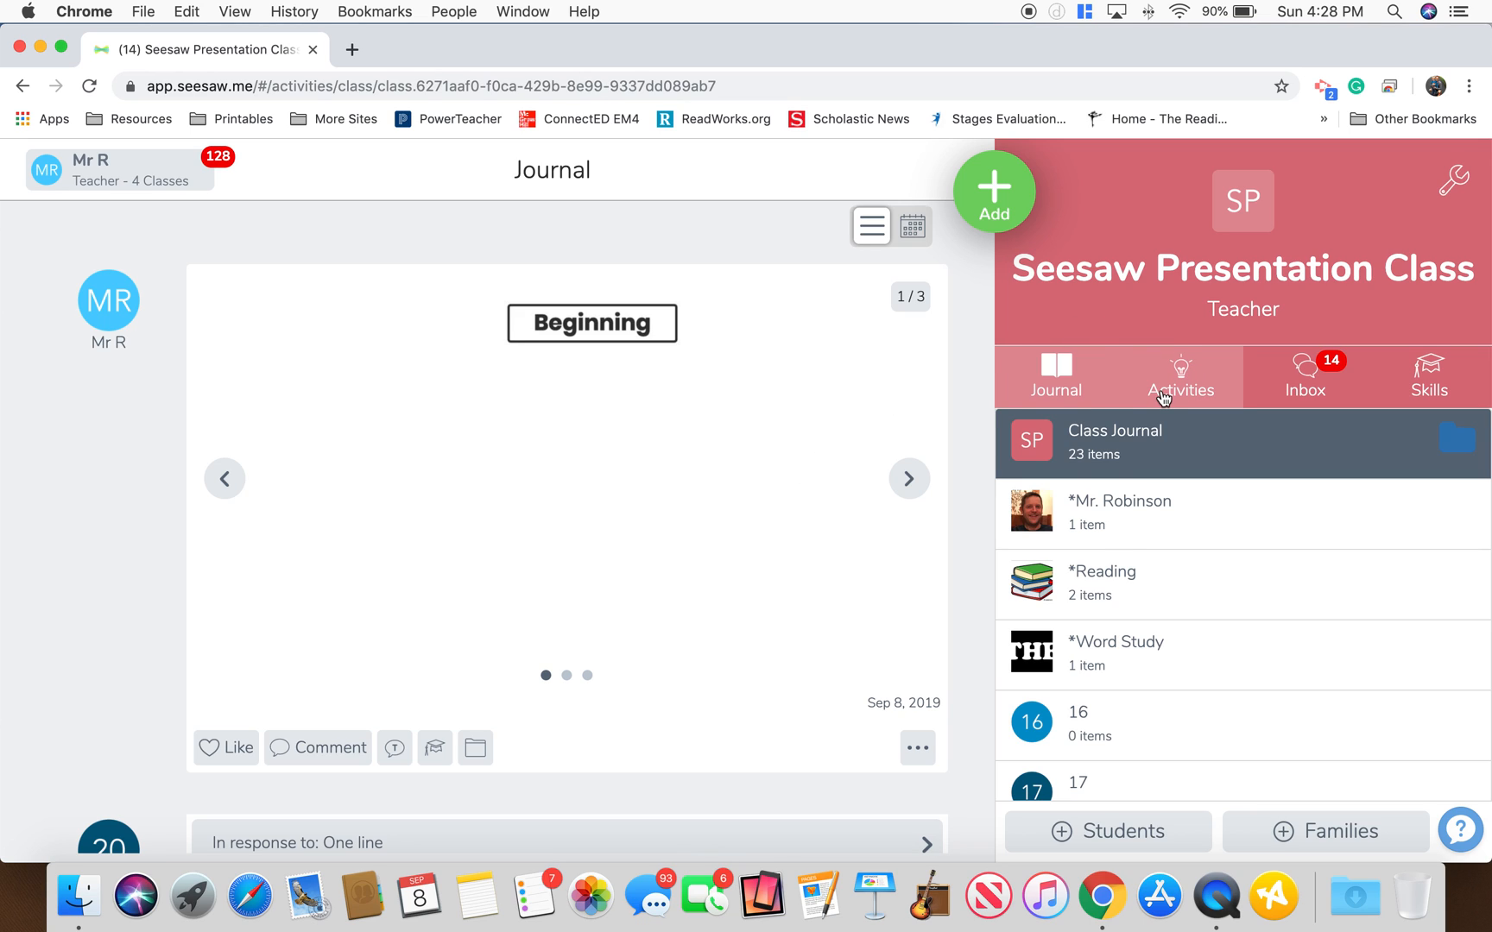
From the Activities tab, start a Post Student Work item as a Drawing.
left_click(1180, 376)
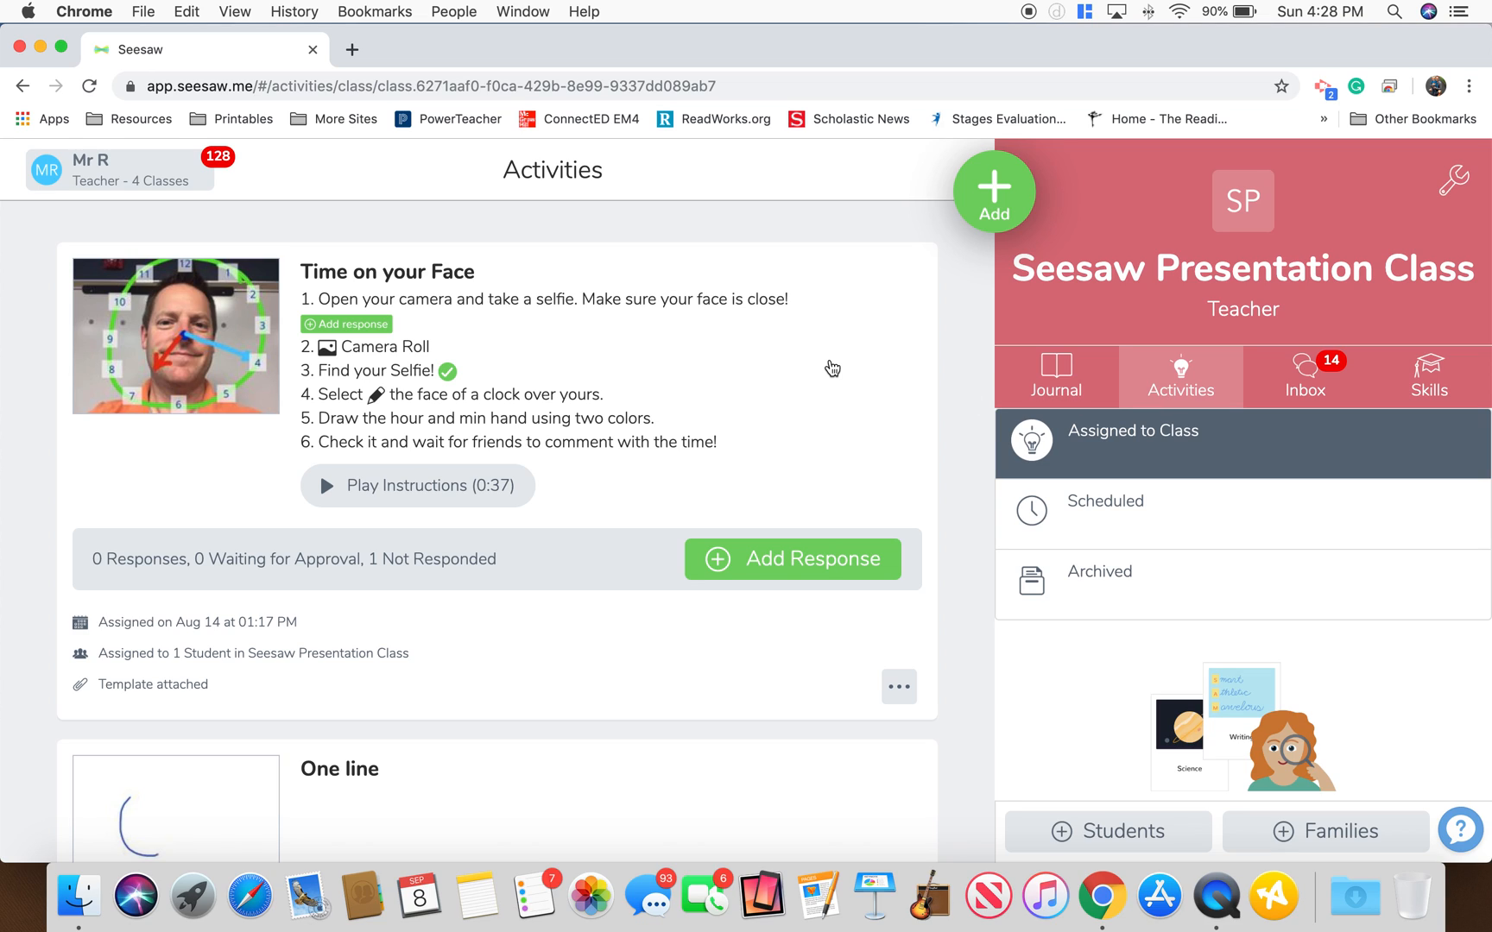
mouse_move(218, 358)
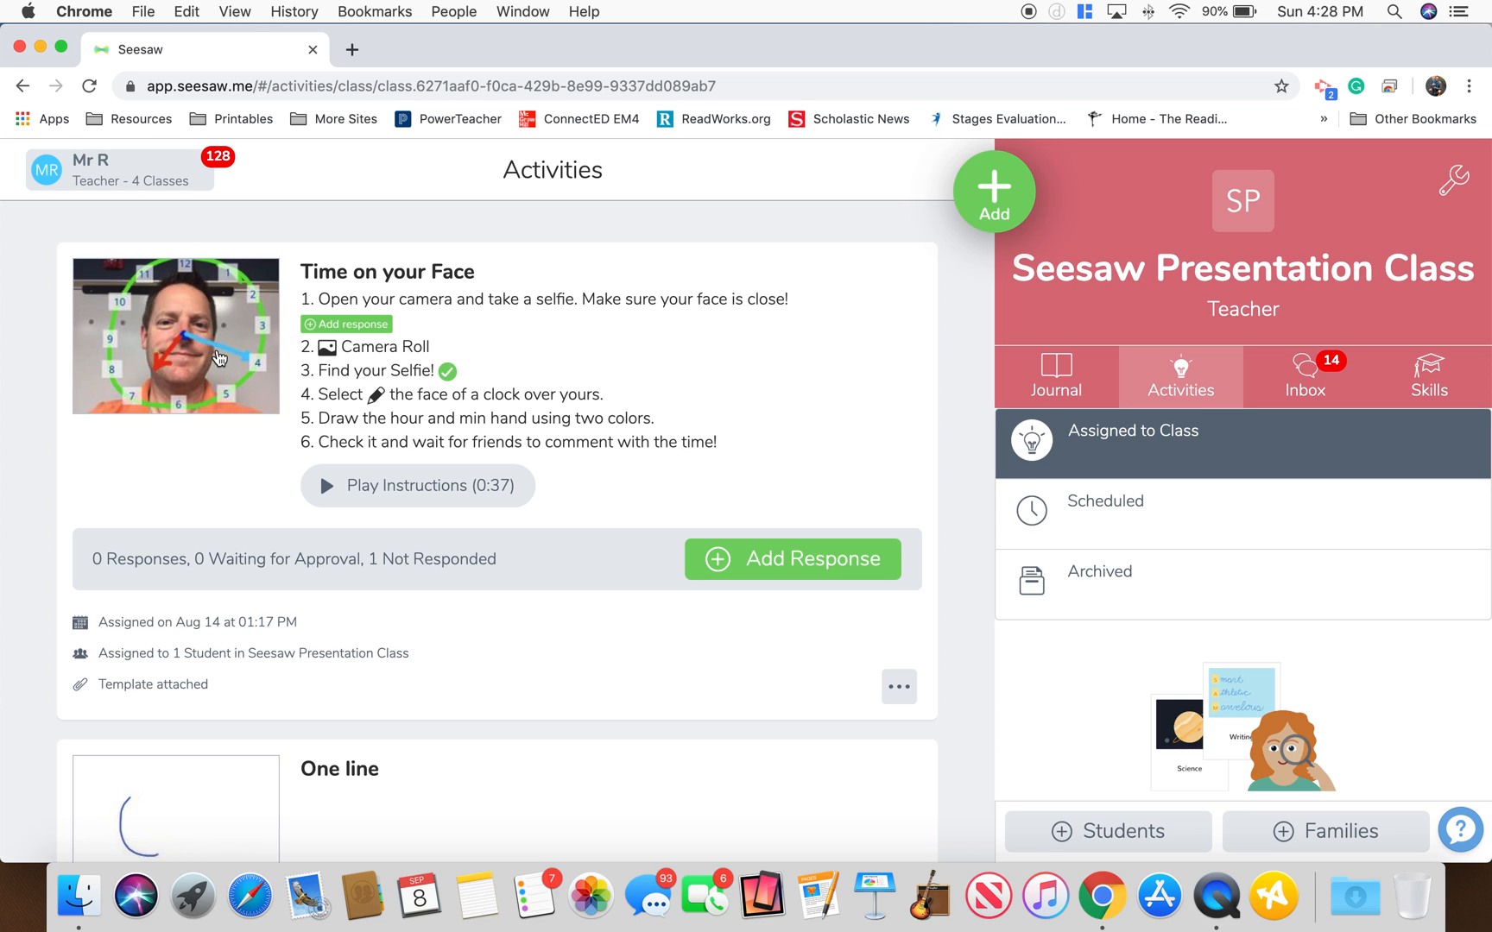
mouse_move(739, 344)
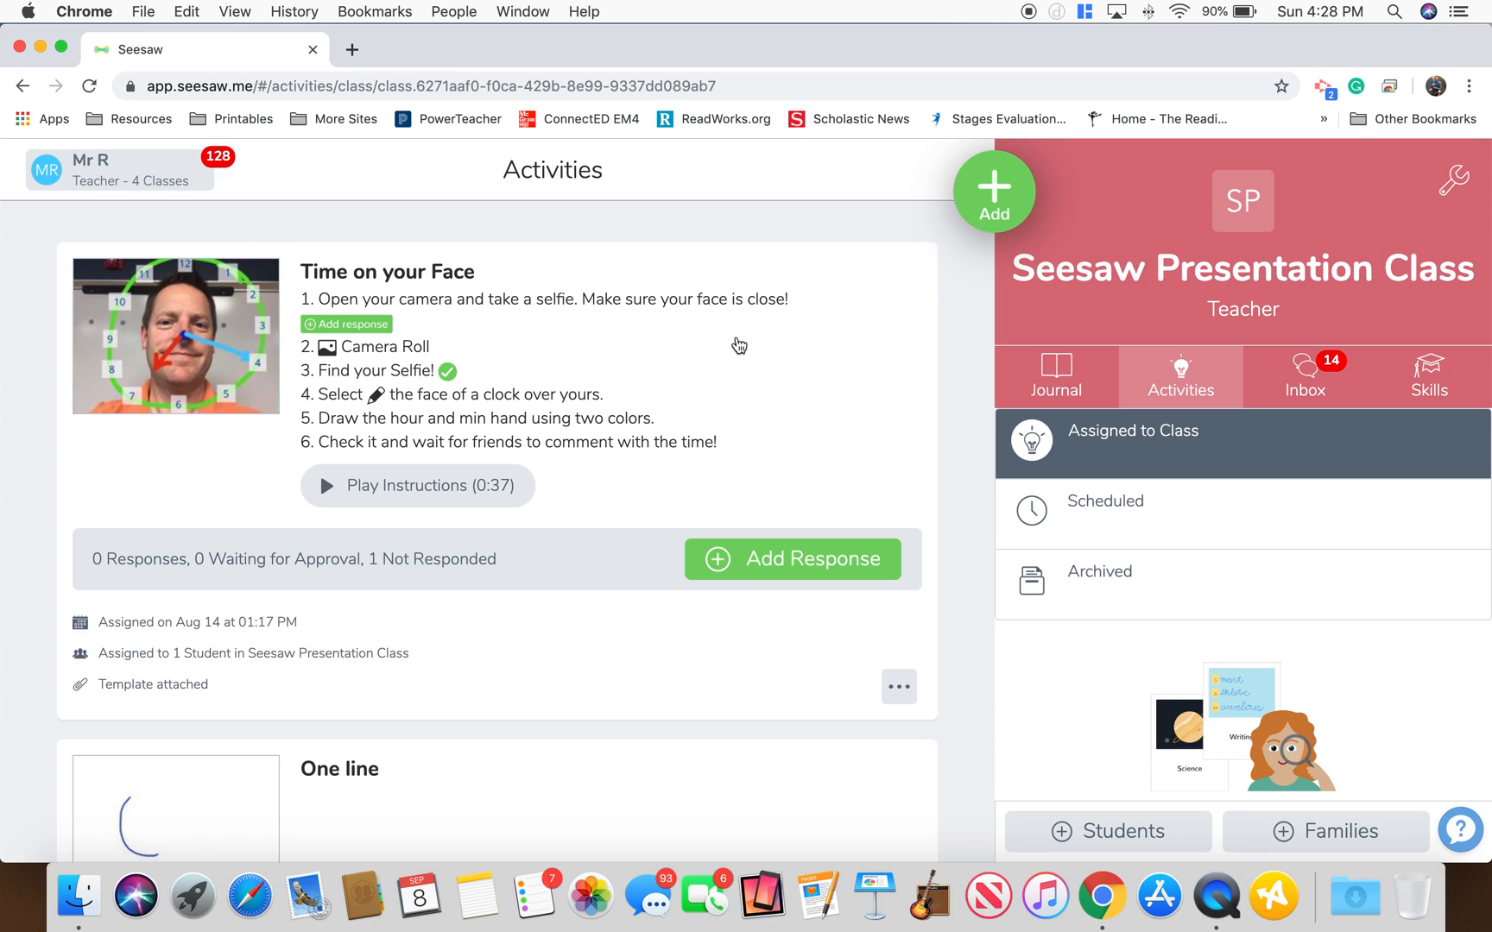
left_click(994, 190)
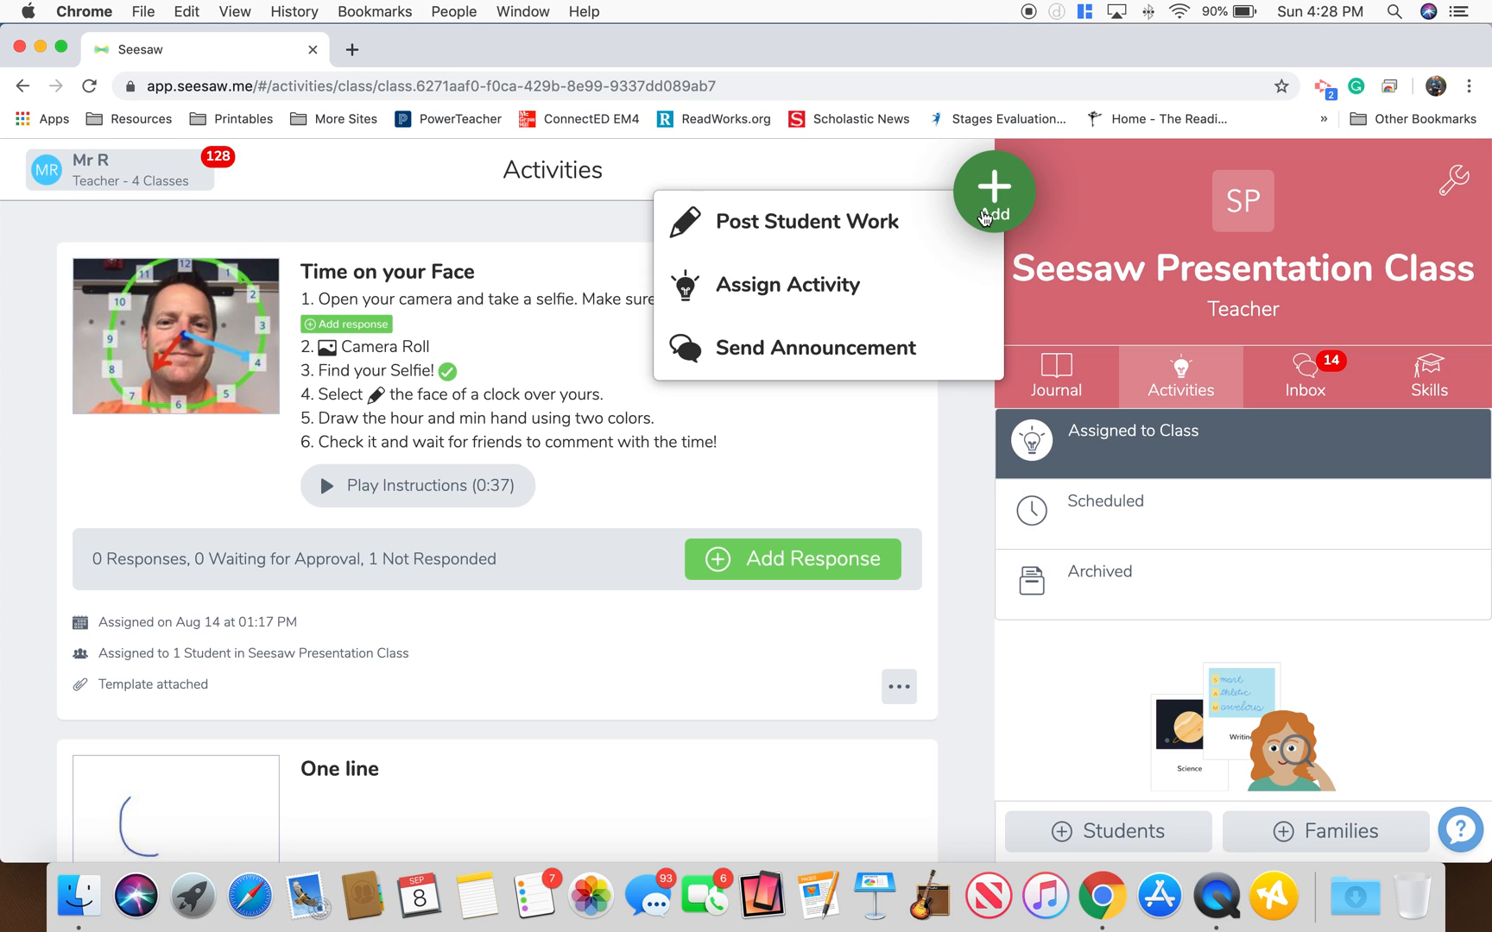
left_click(807, 221)
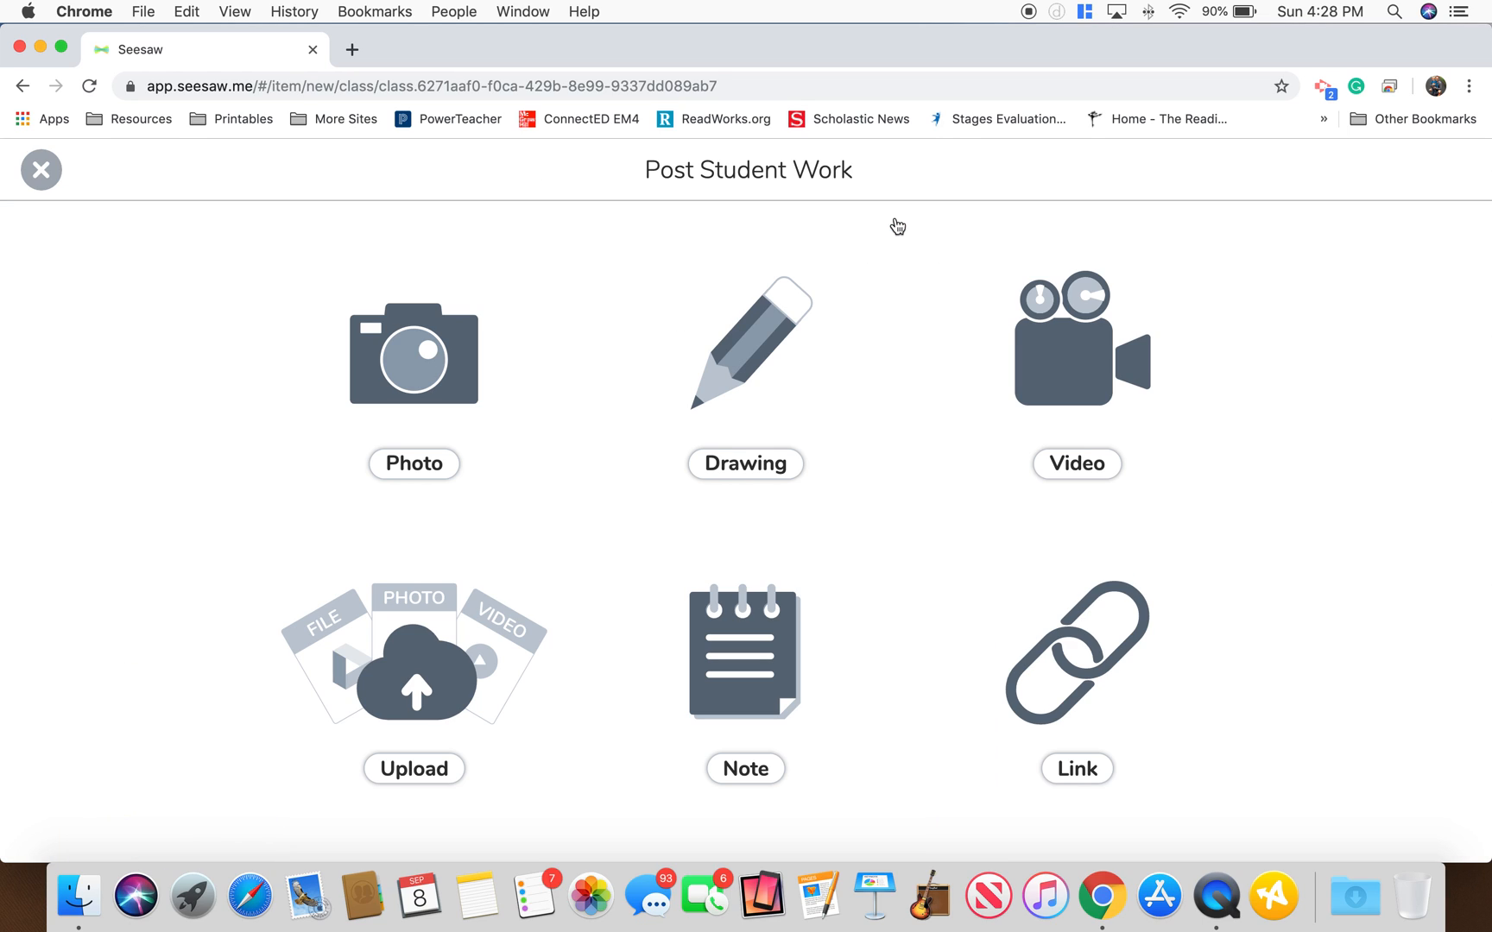
mouse_move(800, 329)
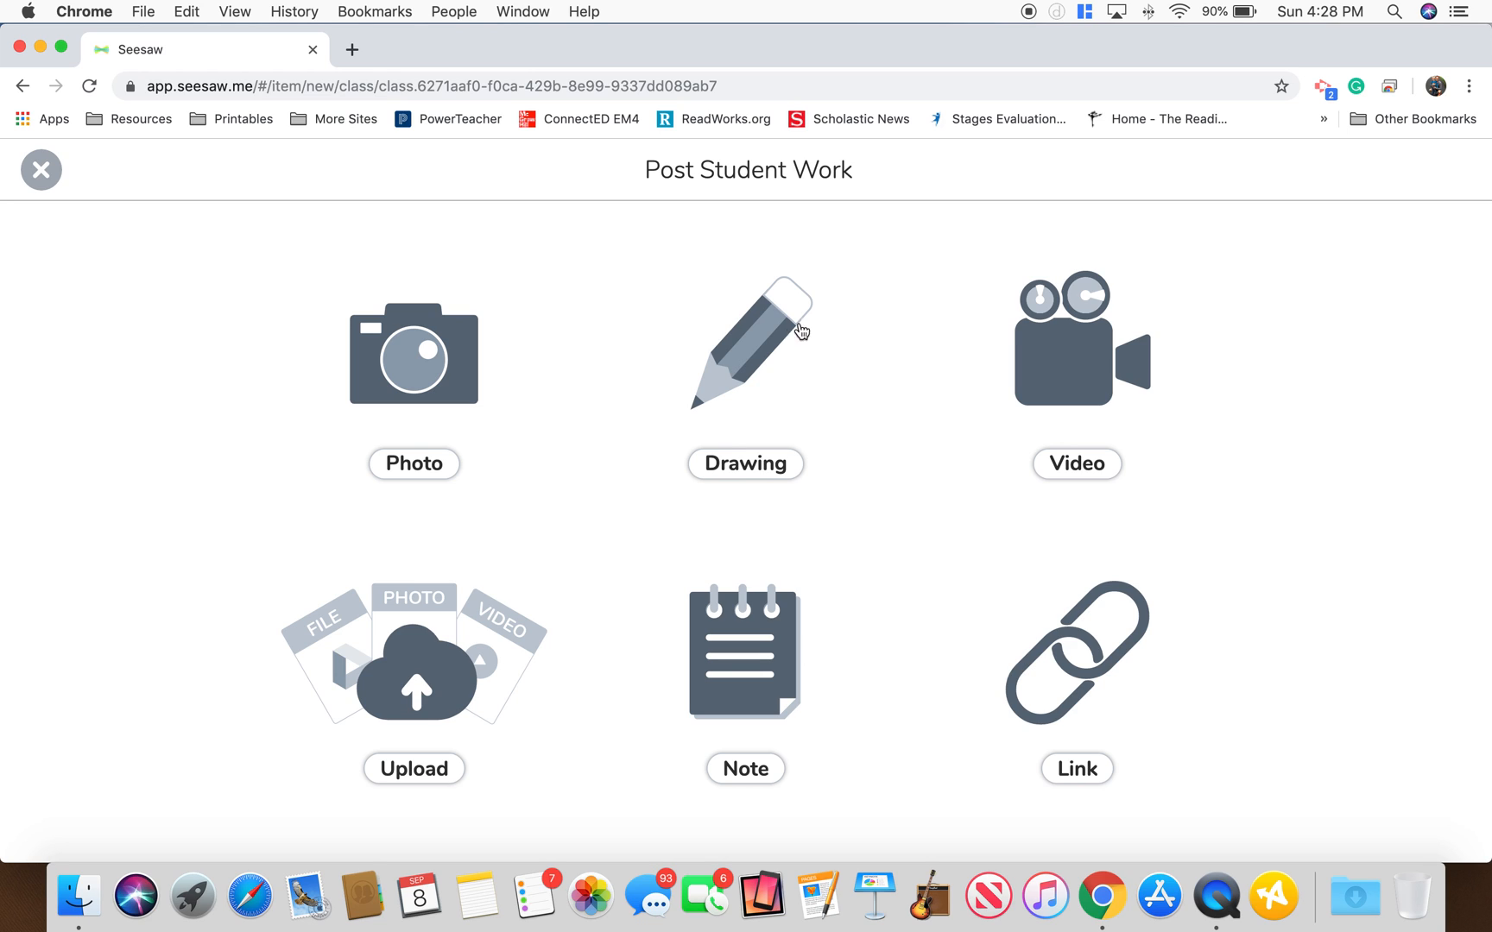
left_click(745, 352)
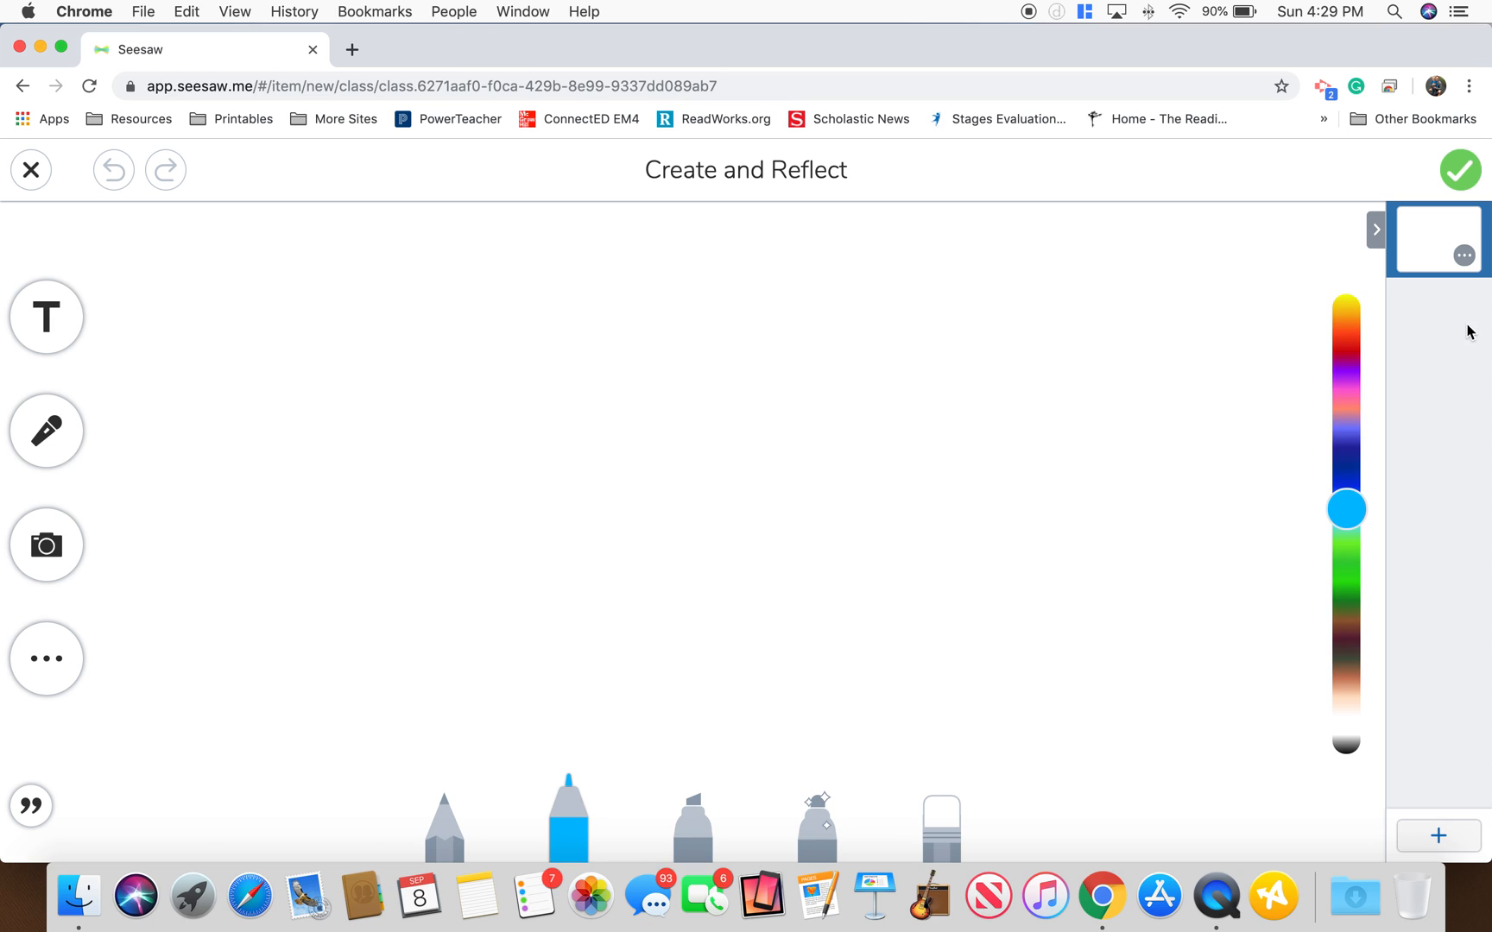
mouse_move(1432, 407)
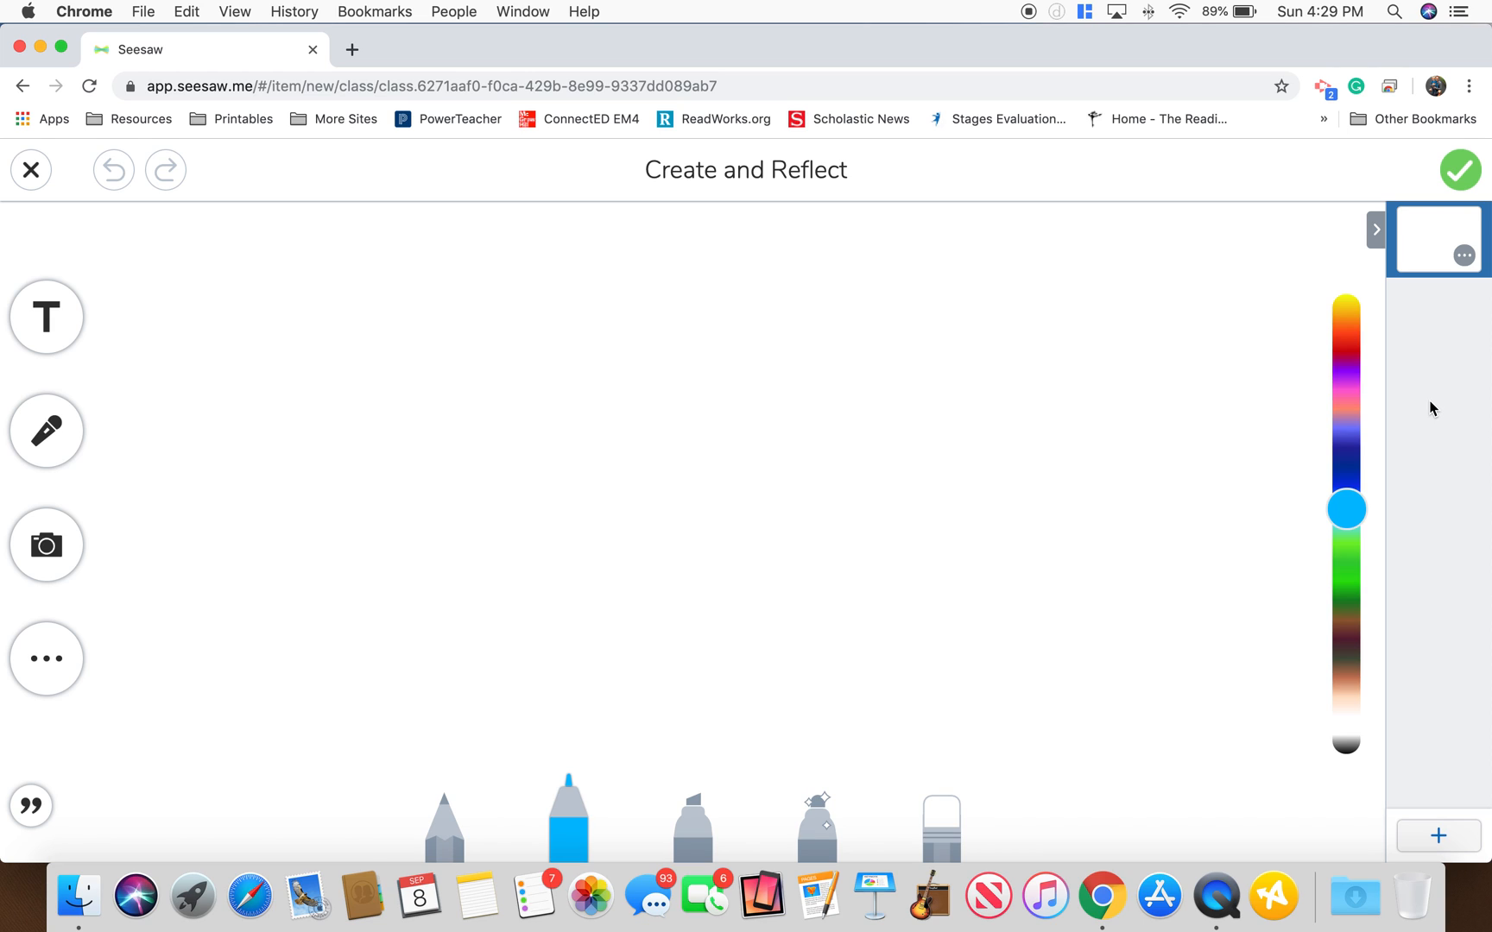
Add a bordered title text box near the top of the canvas.
left_click(45, 316)
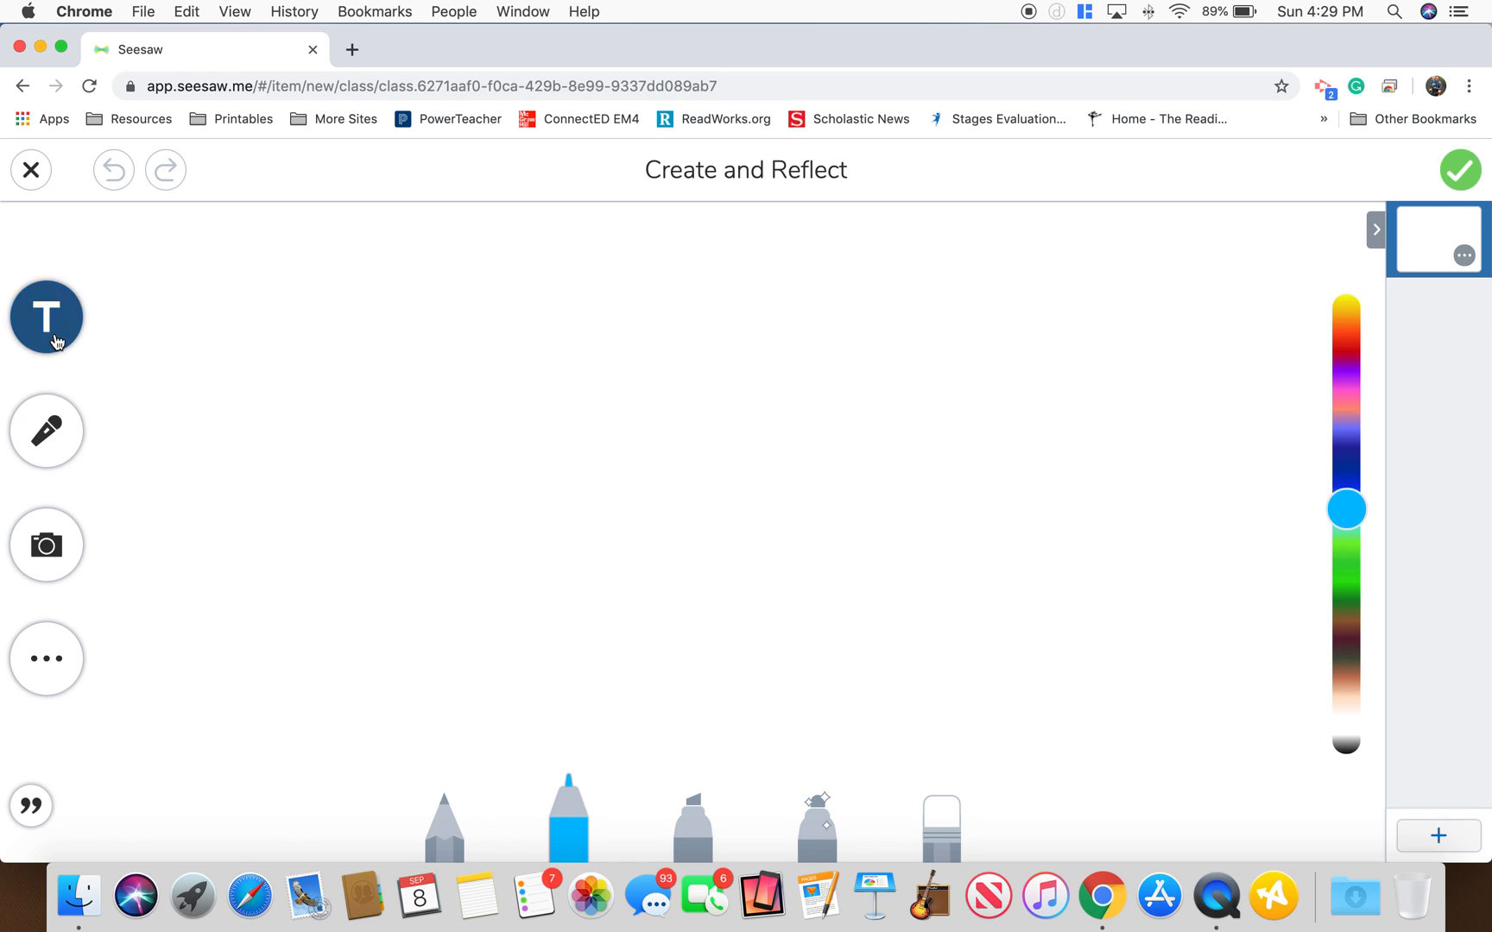
left_click(46, 316)
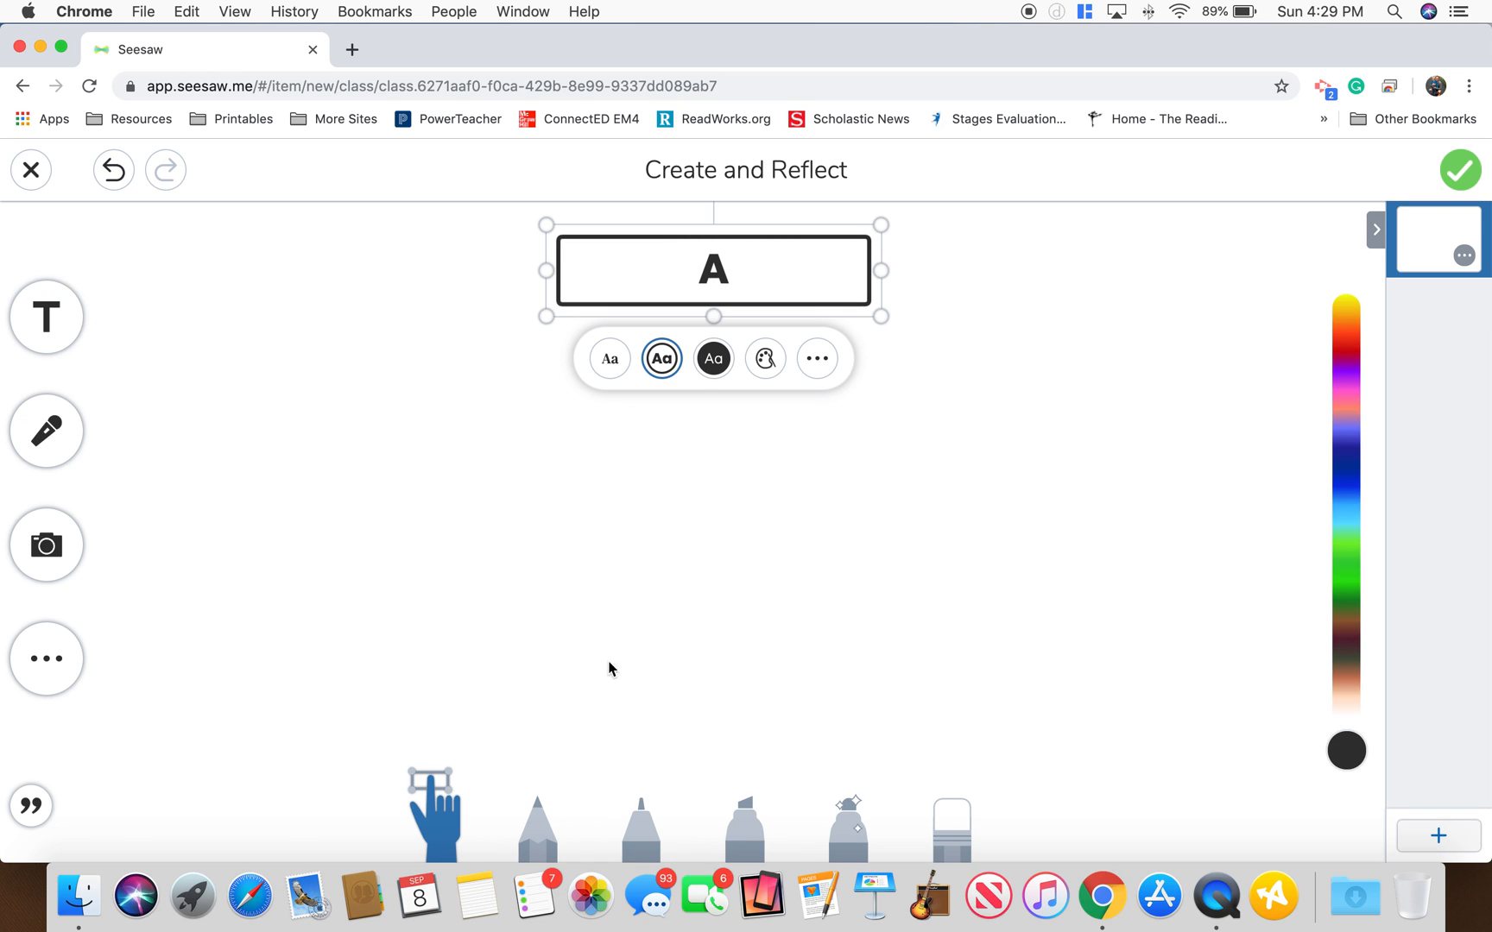
mouse_move(886, 551)
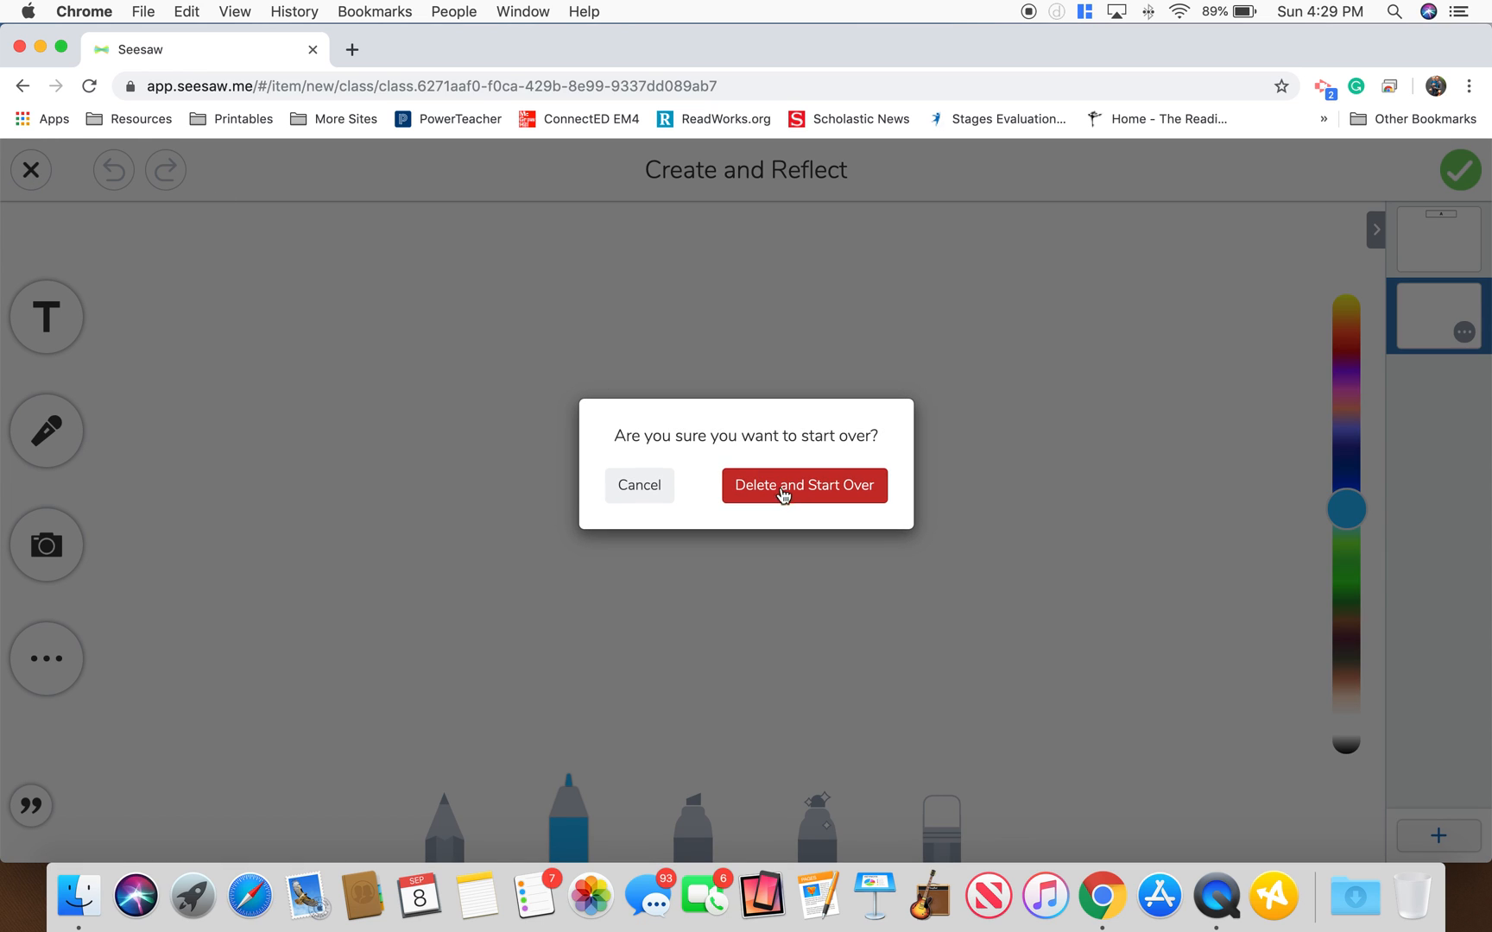
Delete the drawing and close Post Student Work, returning to Activities.
left_click(803, 485)
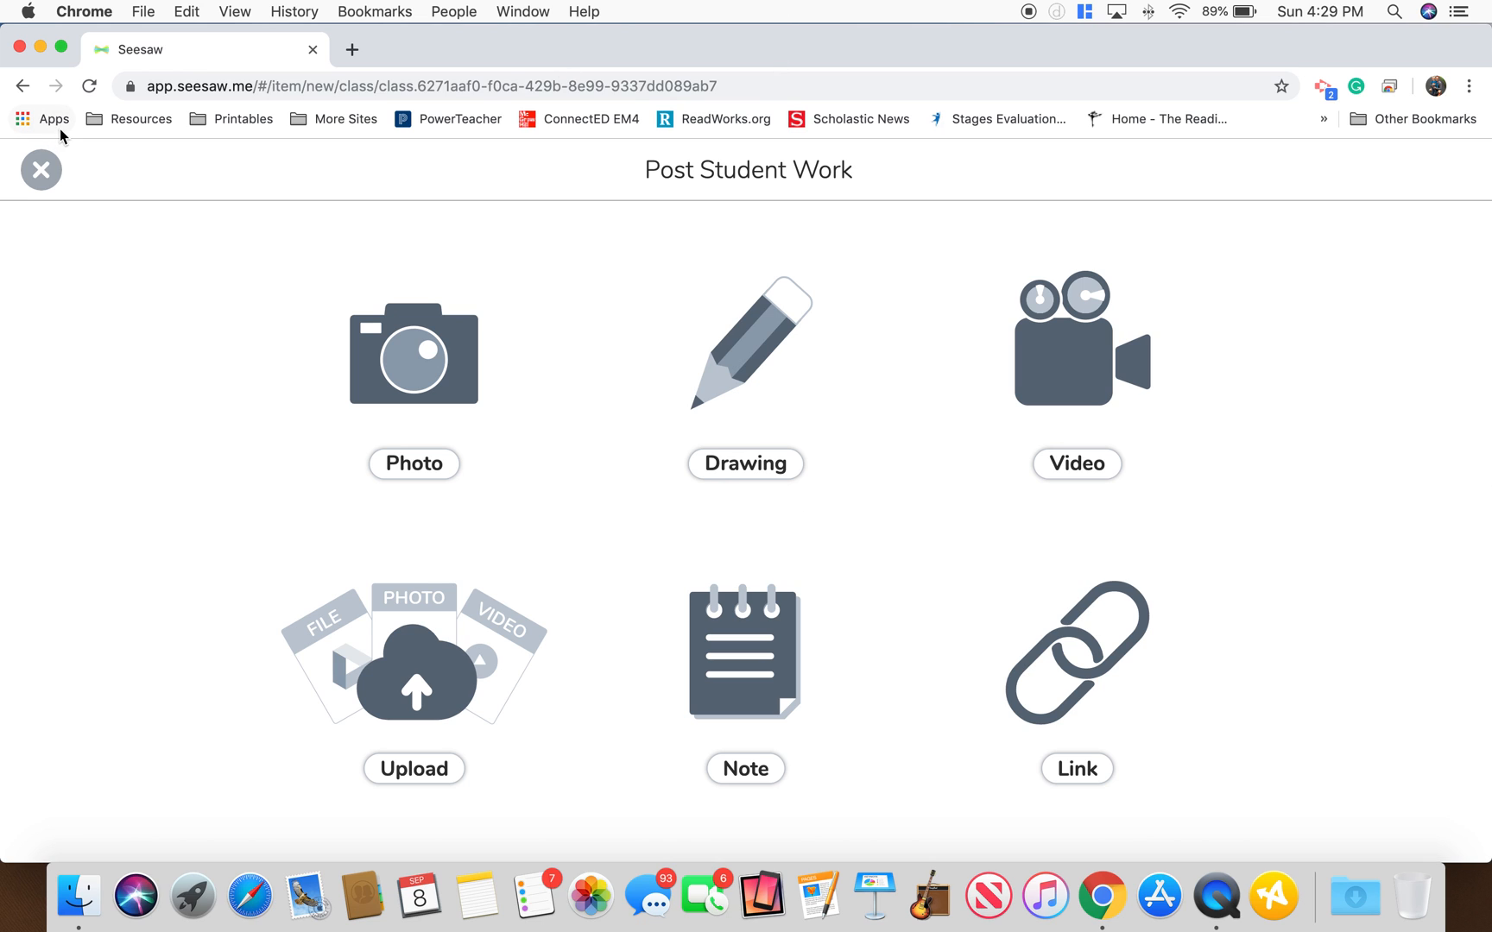
left_click(40, 169)
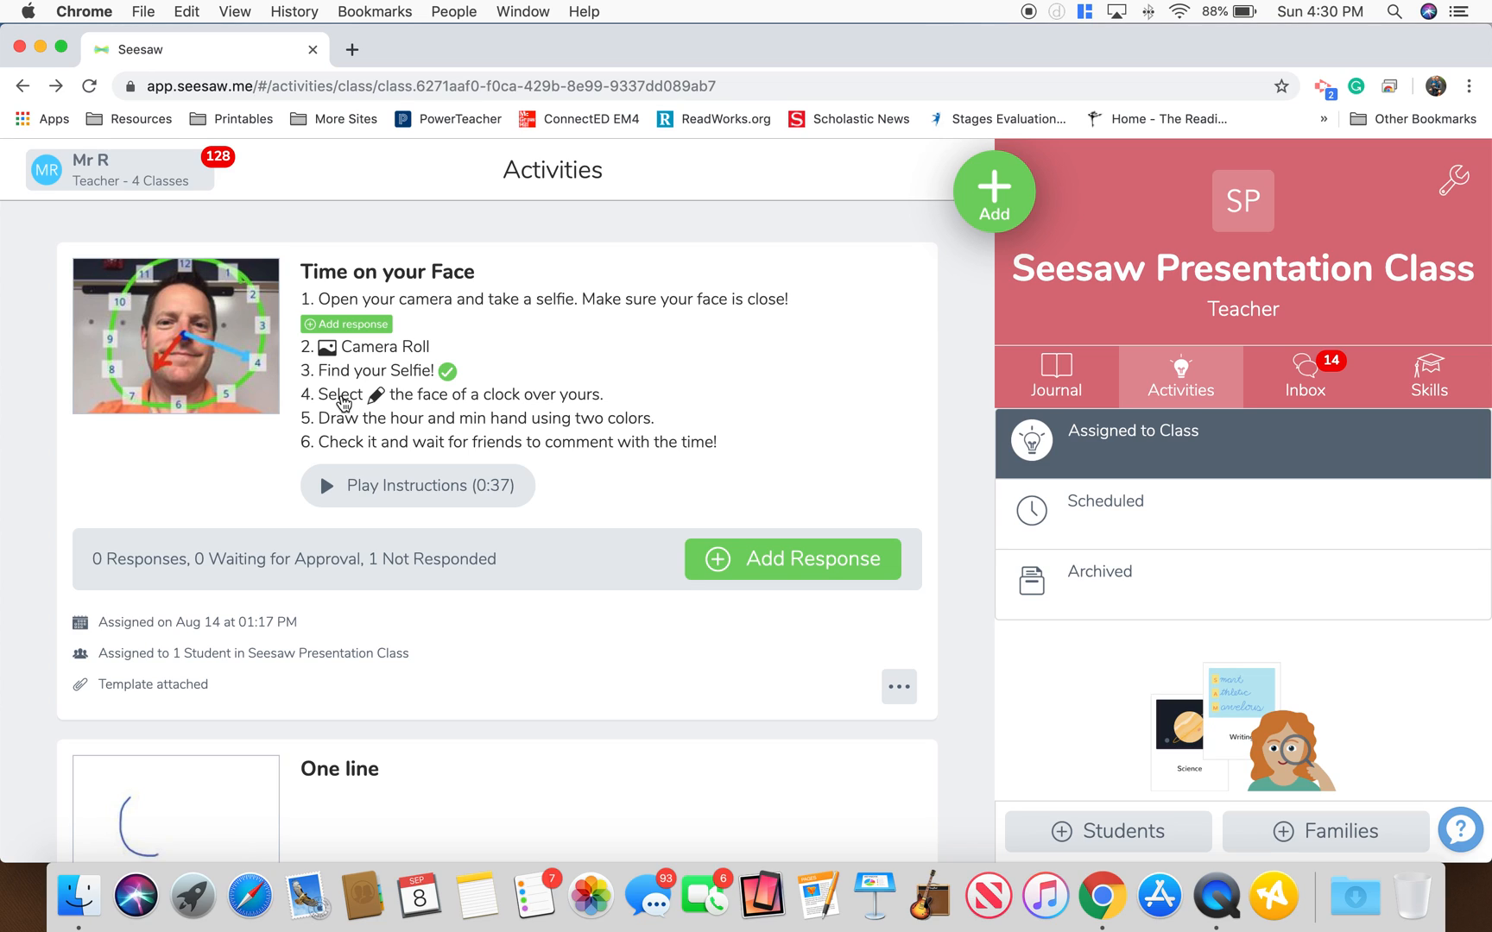
mouse_move(601, 74)
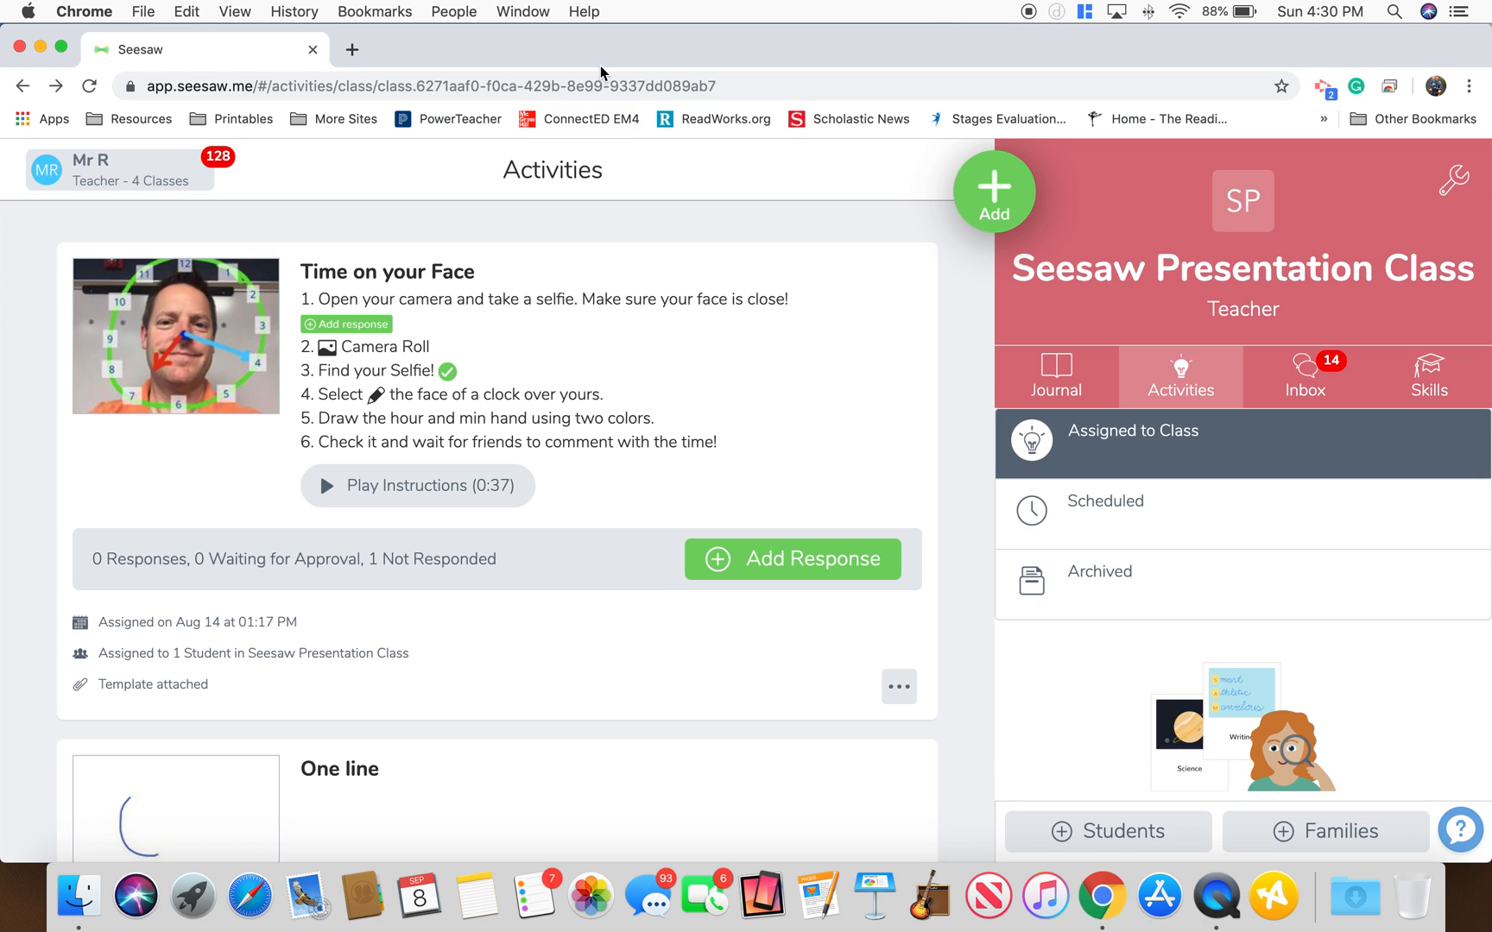
Choose Add, then Post Student Work, for a new blank canvas.
left_click(994, 190)
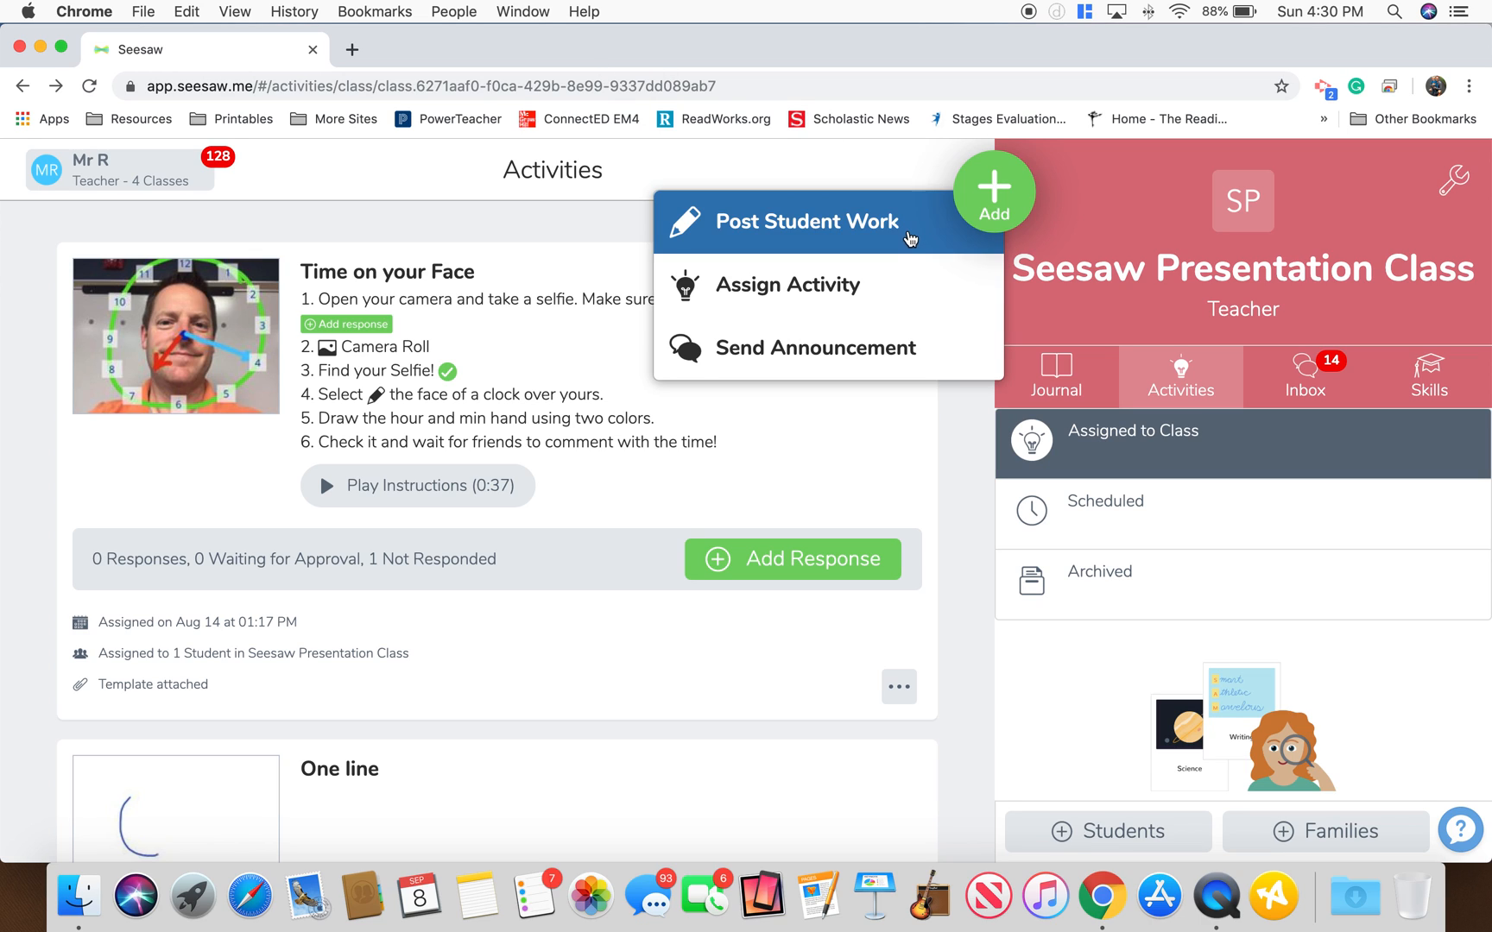
left_click(806, 222)
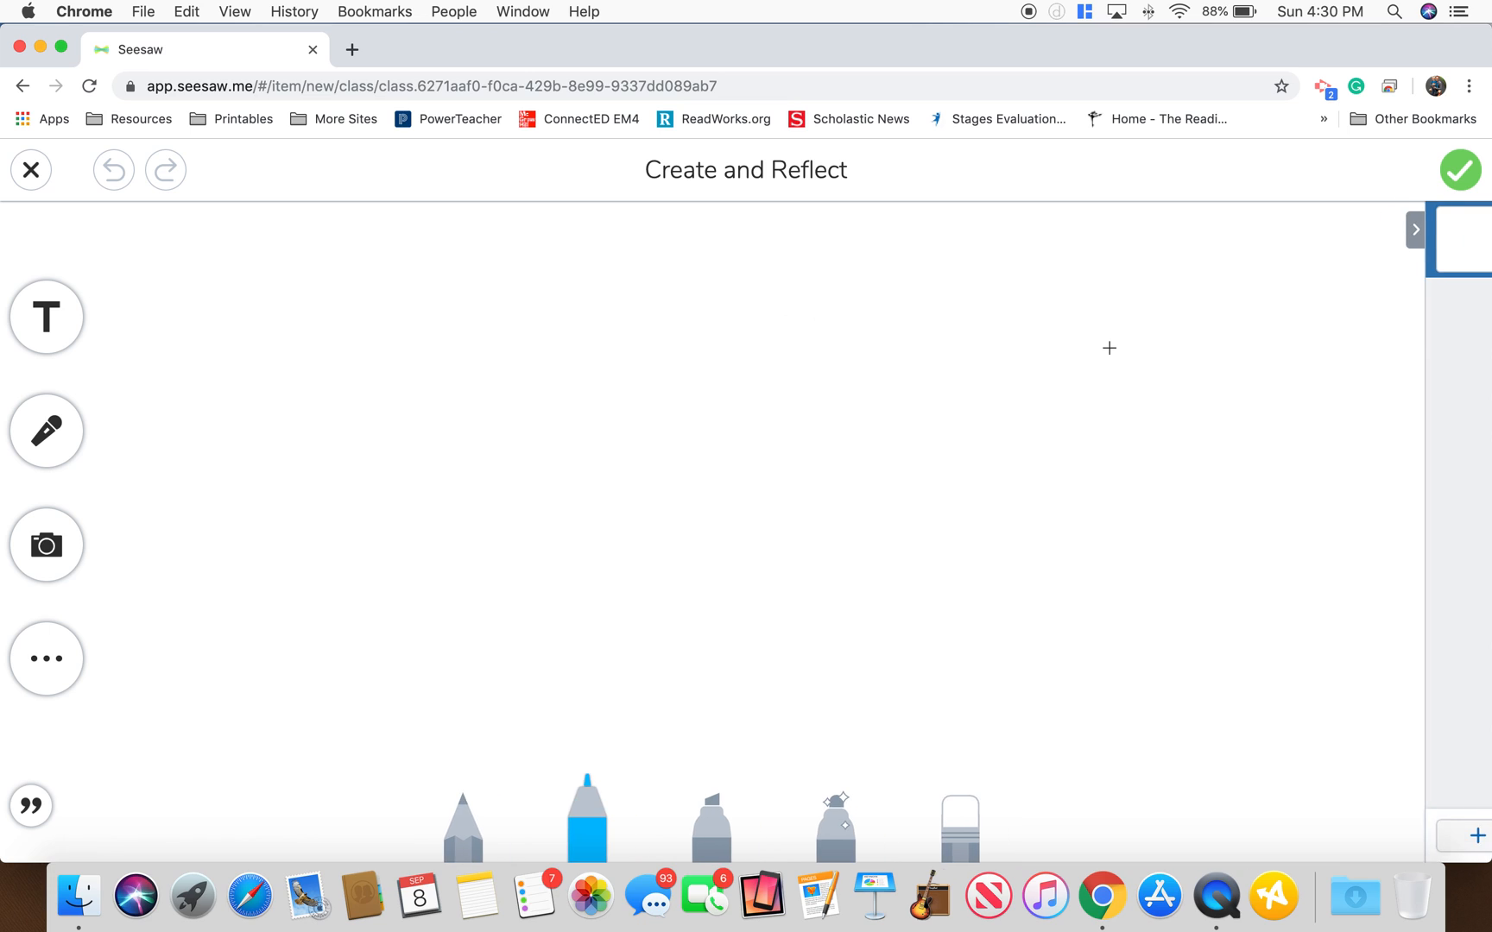